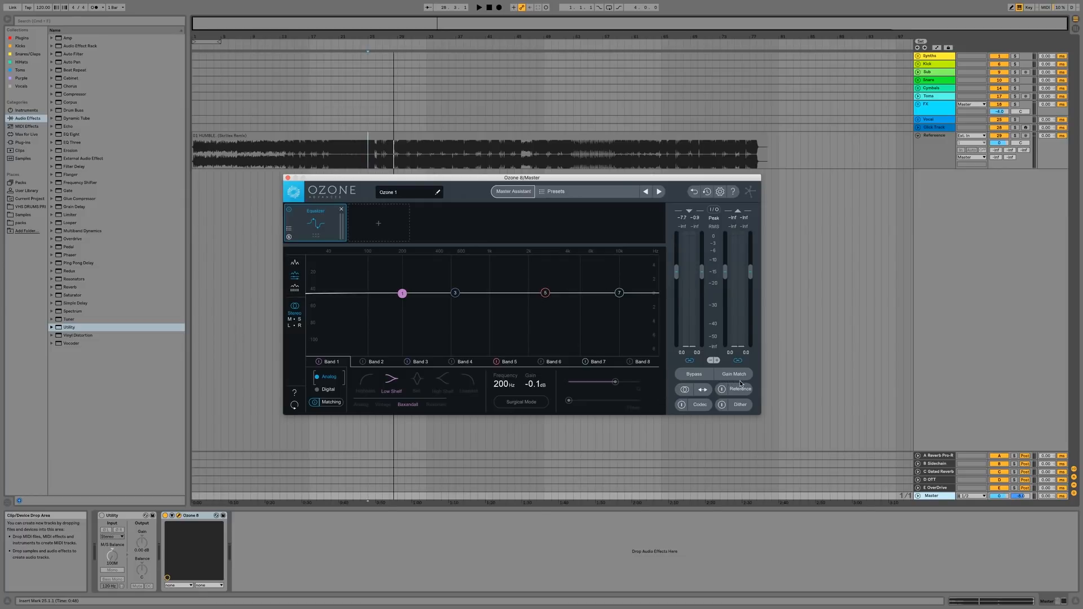
- Open the reference track list and nudge the reference gain, returning it to 0 dB
click(738, 388)
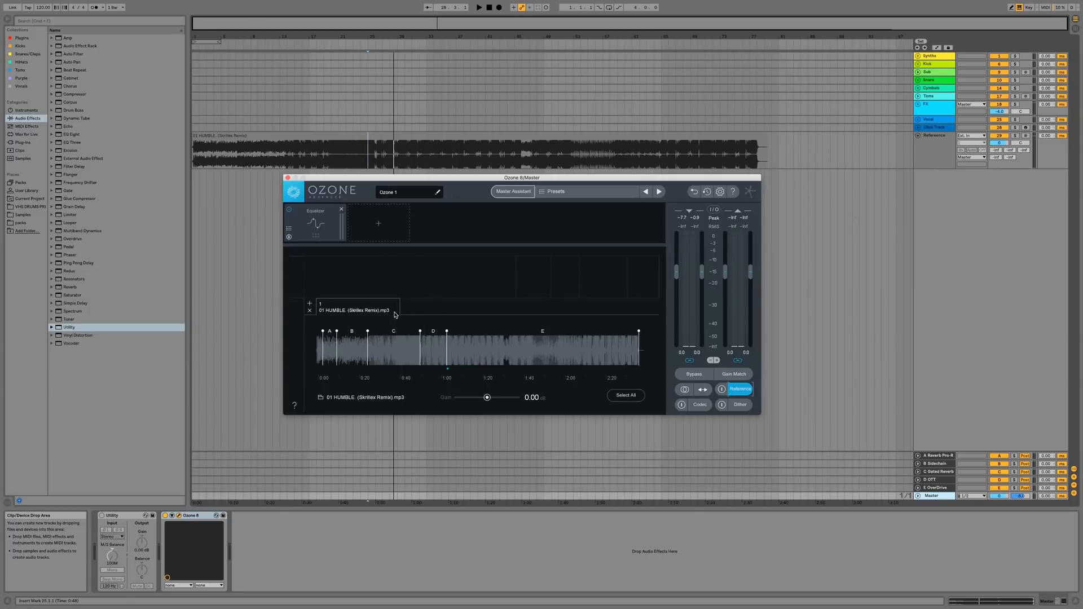
mouse_move(492, 314)
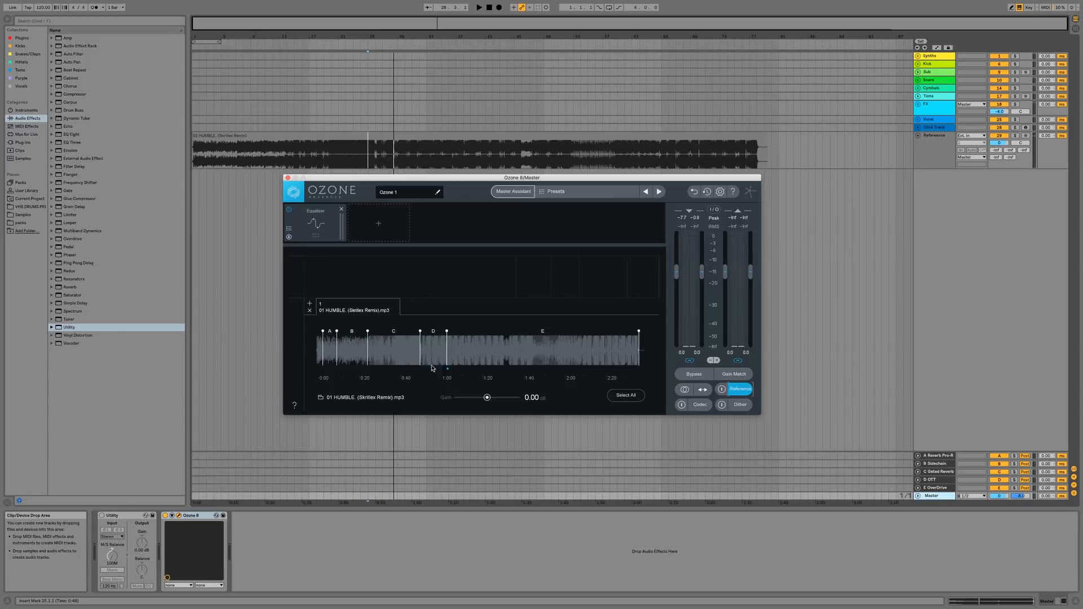
mouse_move(430, 356)
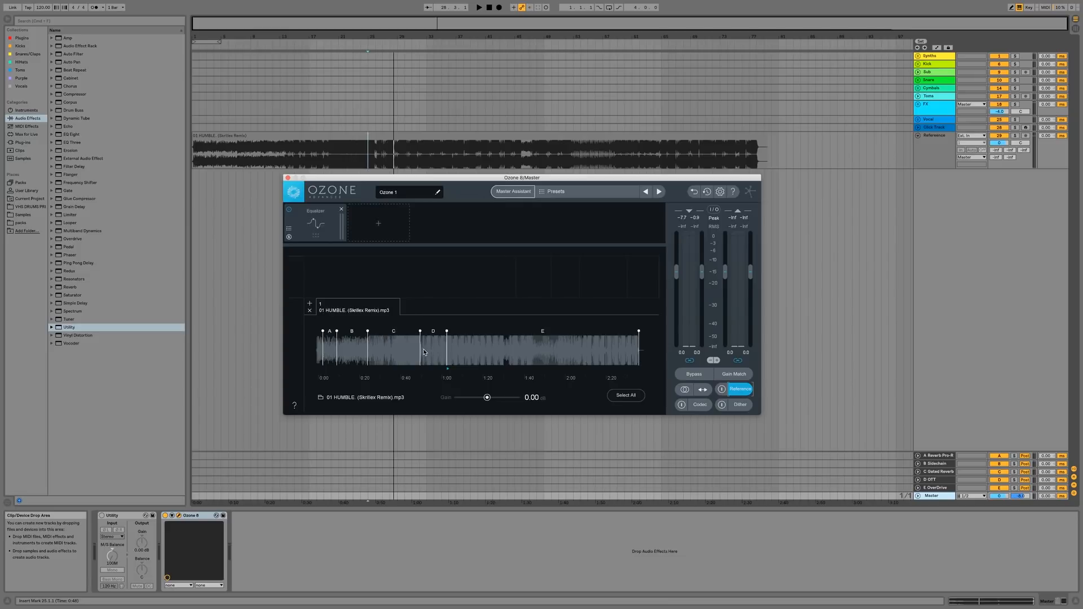
mouse_move(474, 397)
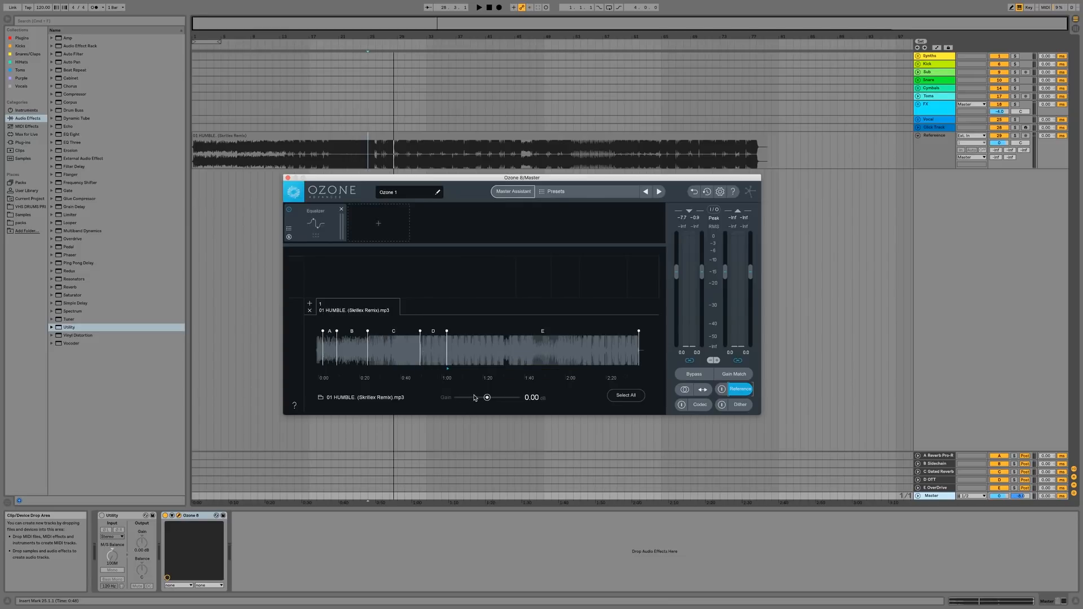
drag(487, 397, 483, 397)
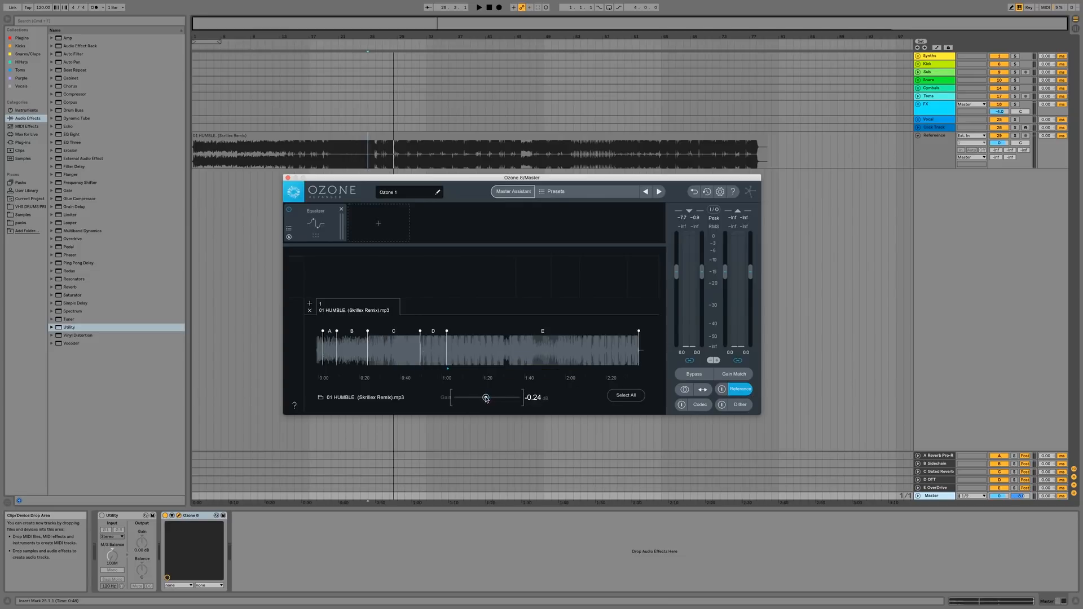
drag(486, 397, 487, 397)
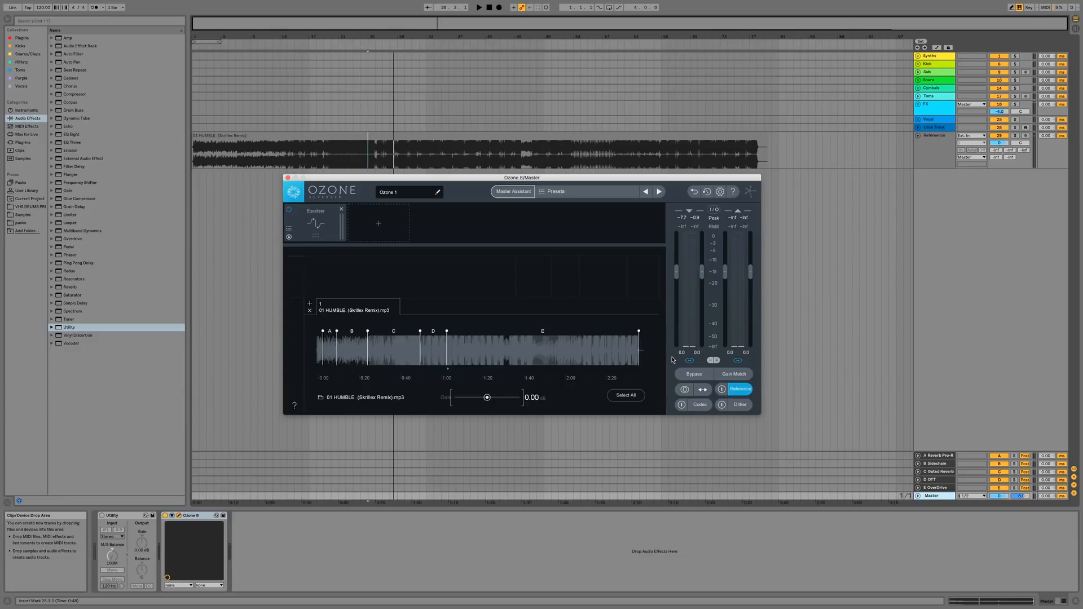
mouse_move(522, 295)
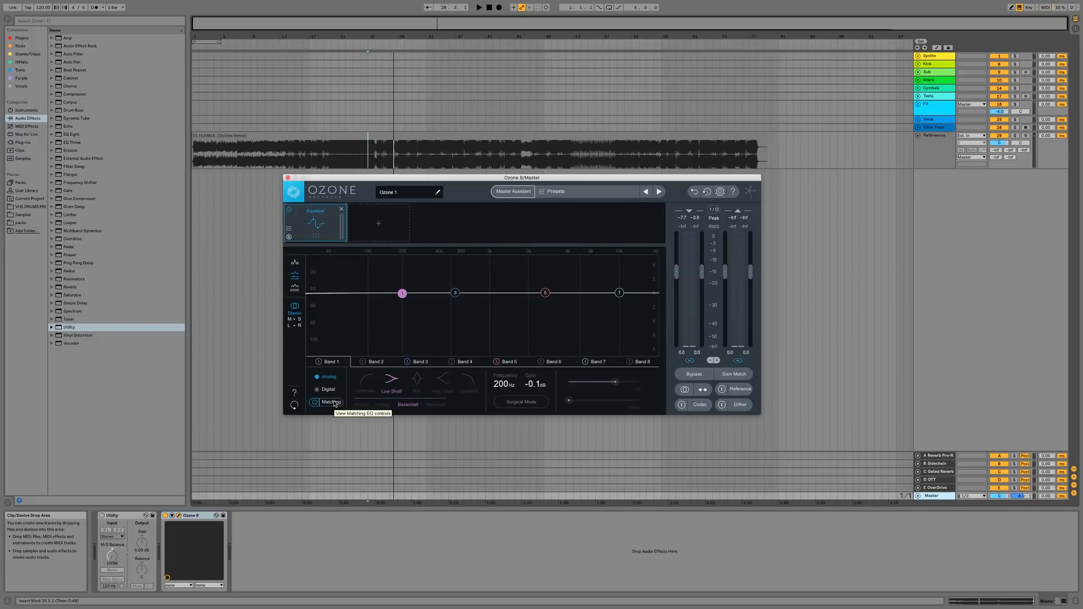
- Switch the Equalizer to Matching and capture a target spectrum from the track, recapturing once
click(332, 402)
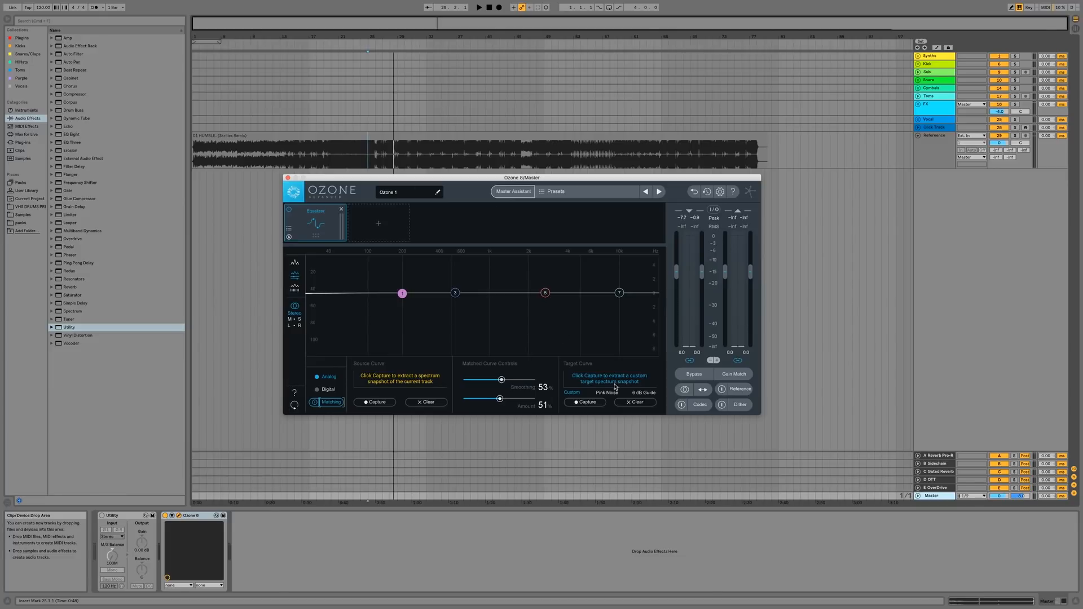
mouse_move(379, 268)
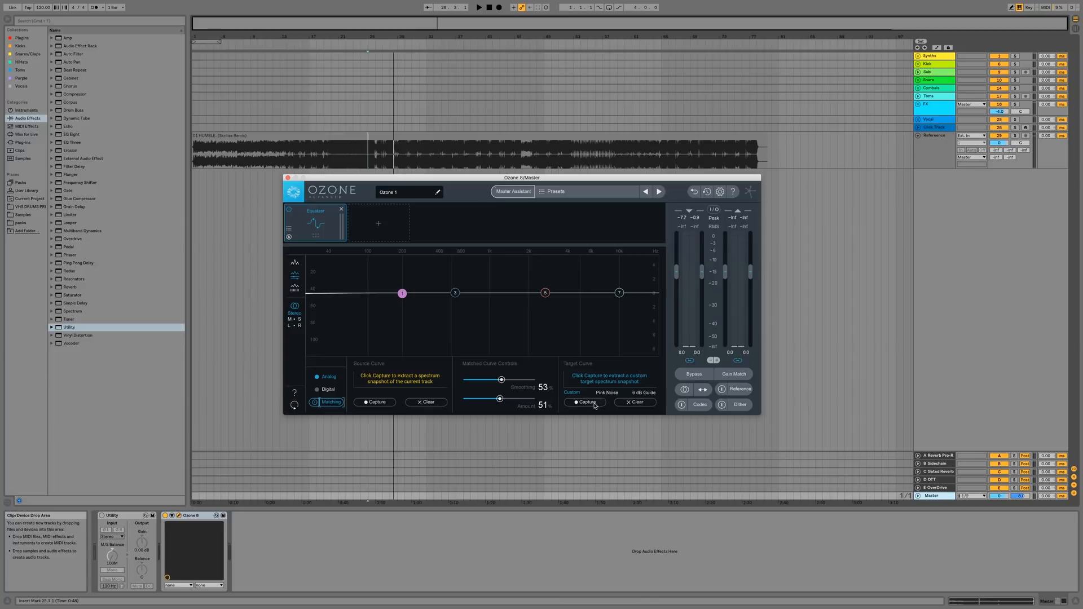
click(583, 402)
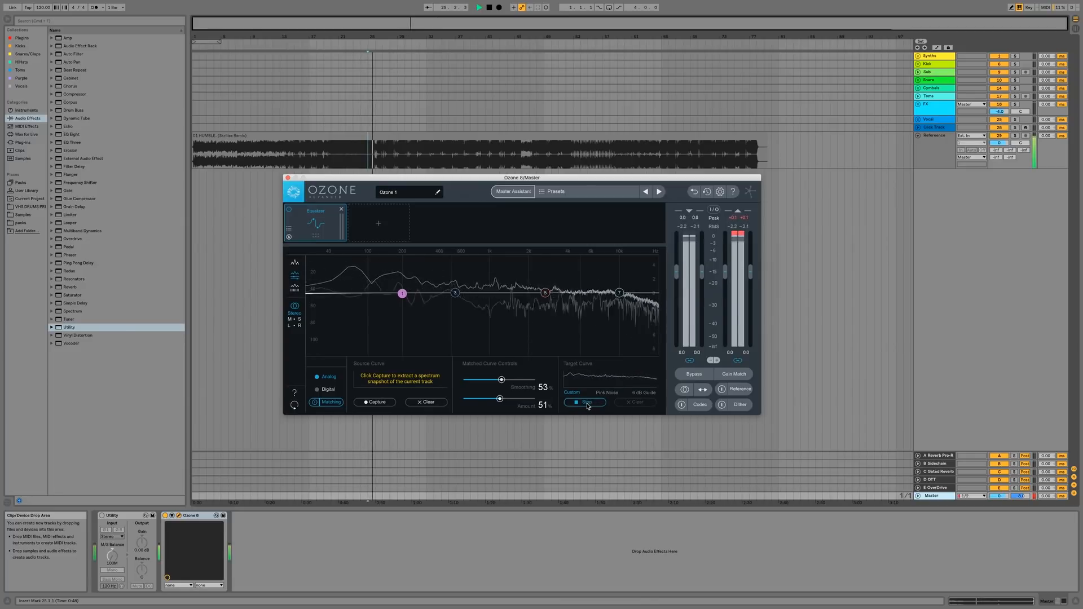
click(585, 402)
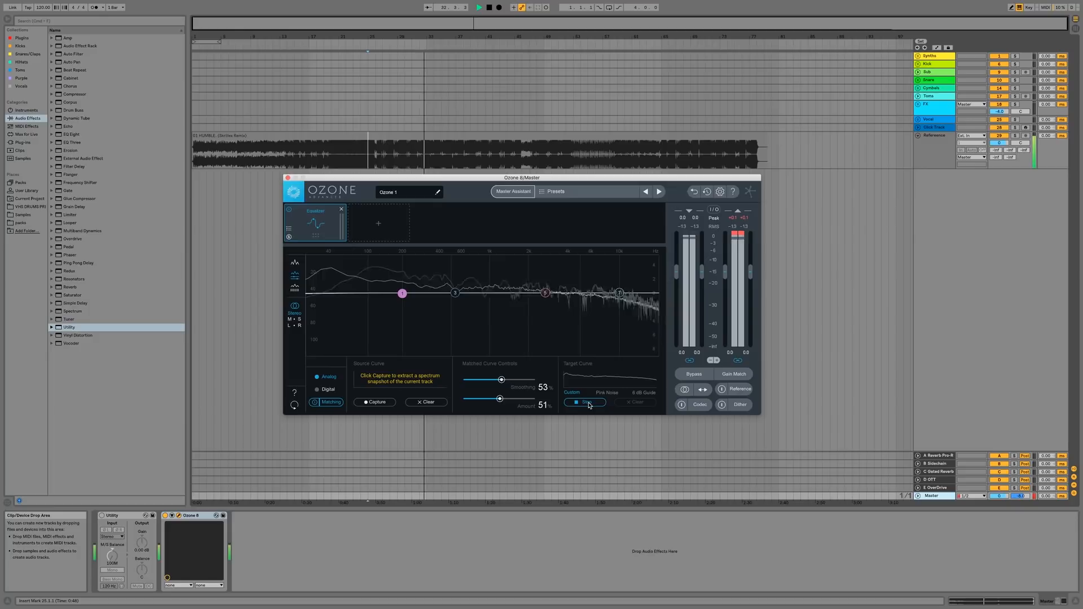
click(583, 402)
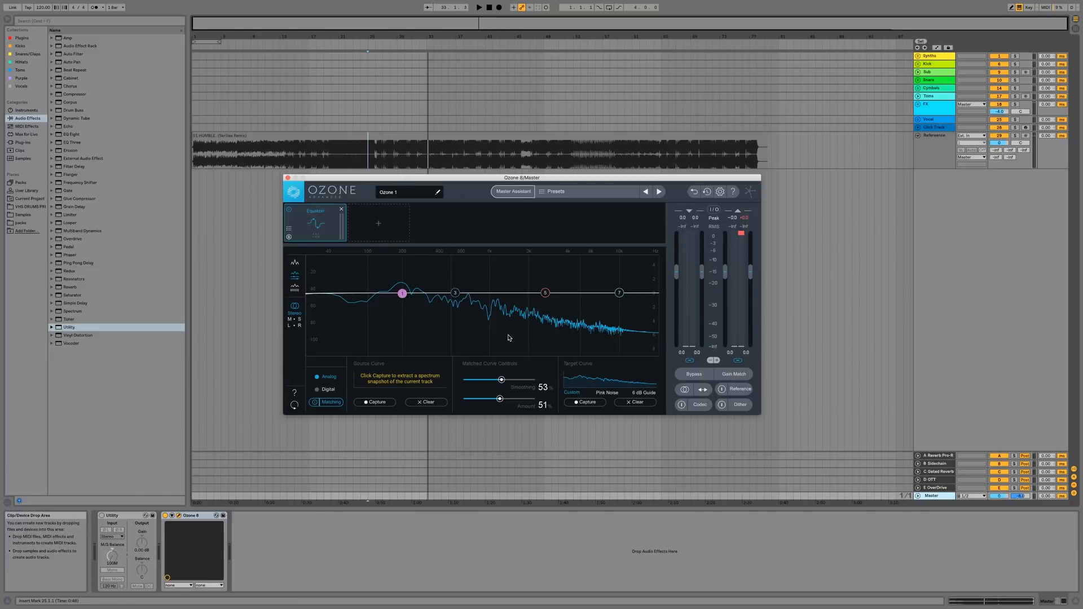
click(586, 402)
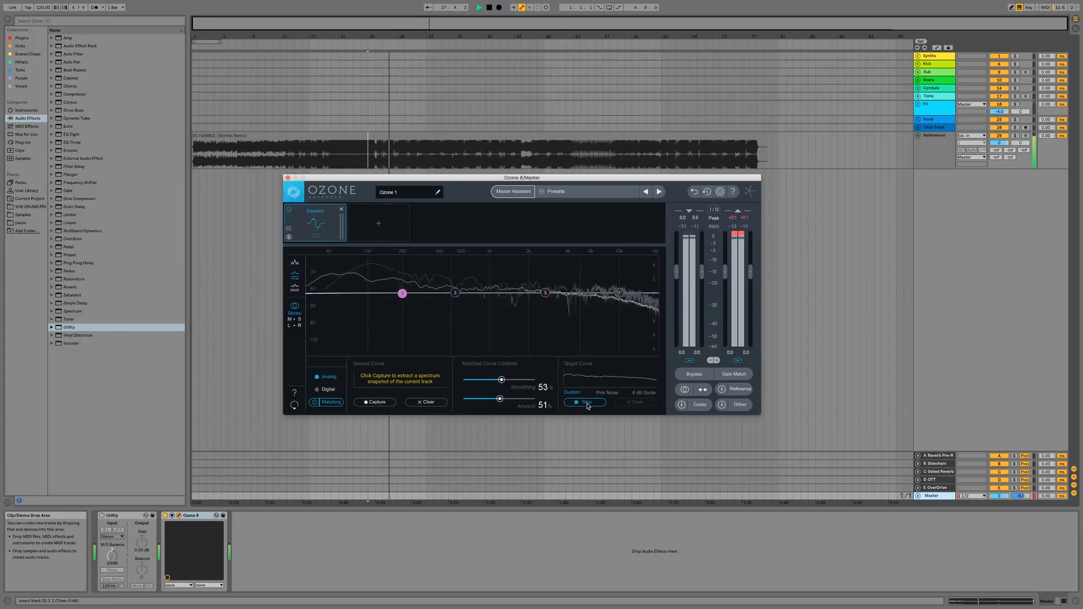
click(584, 402)
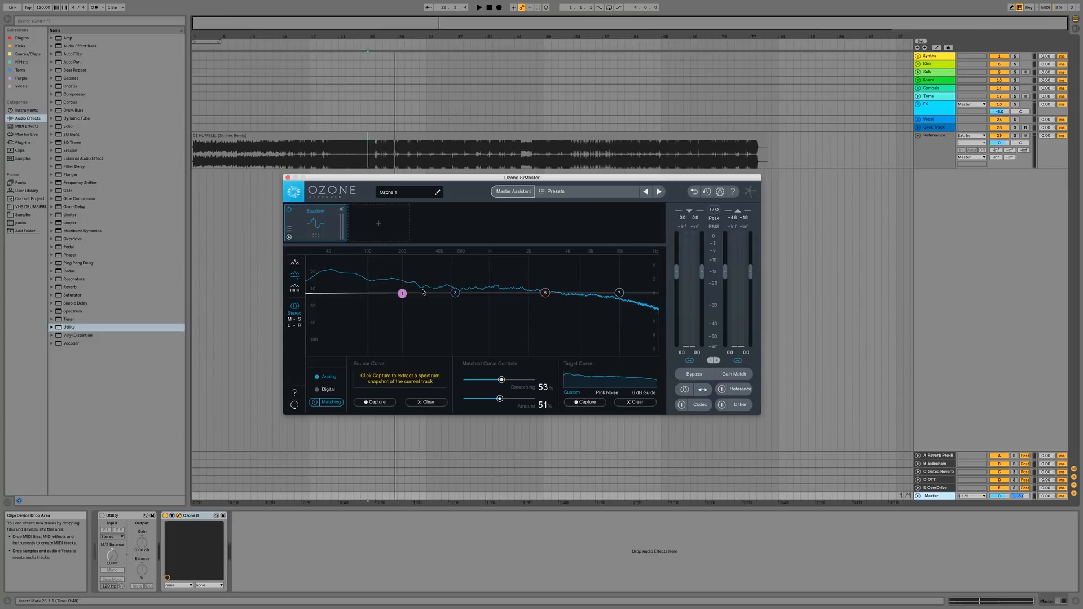
- Raise a low EQ band near 60 Hz, then slide a band into the low-mid range
drag(402, 293, 338, 278)
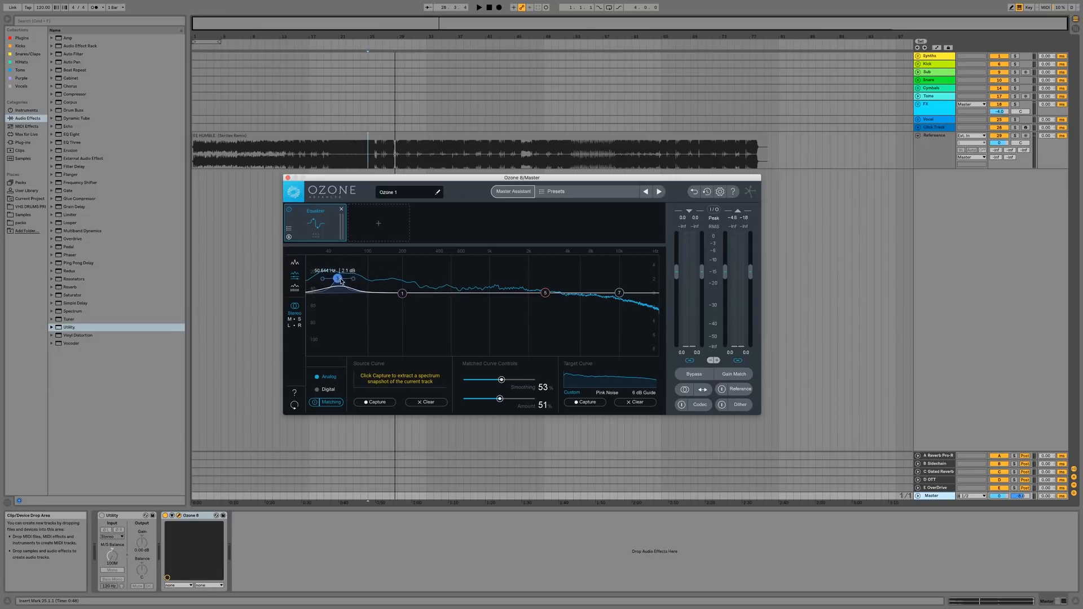
drag(337, 279, 435, 293)
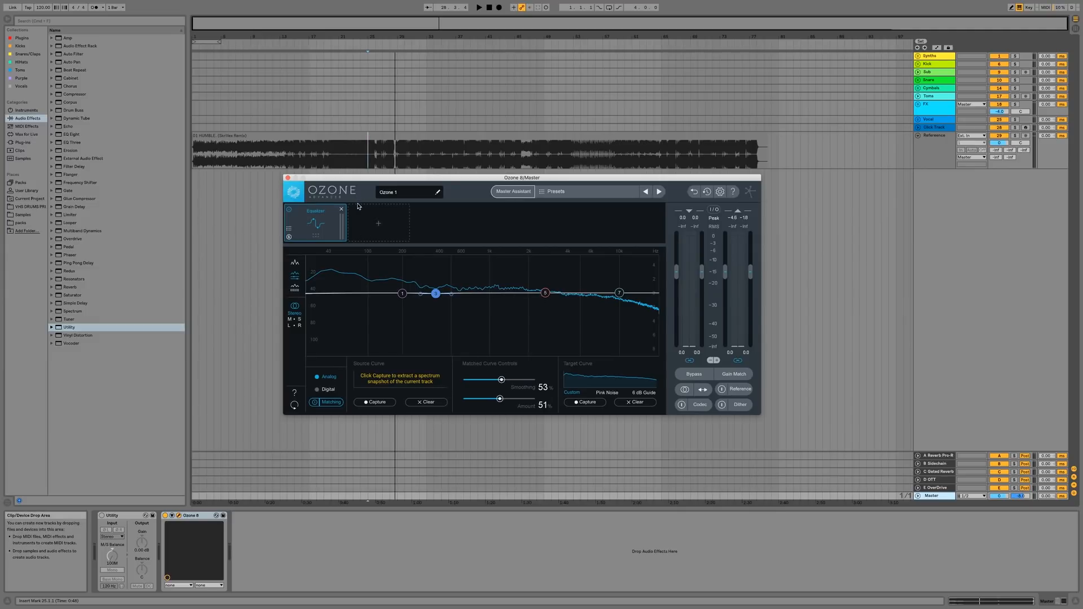
- Launch Master Assistant, try Streaming and CD targets, then pick the HUMBLE reference track
click(378, 222)
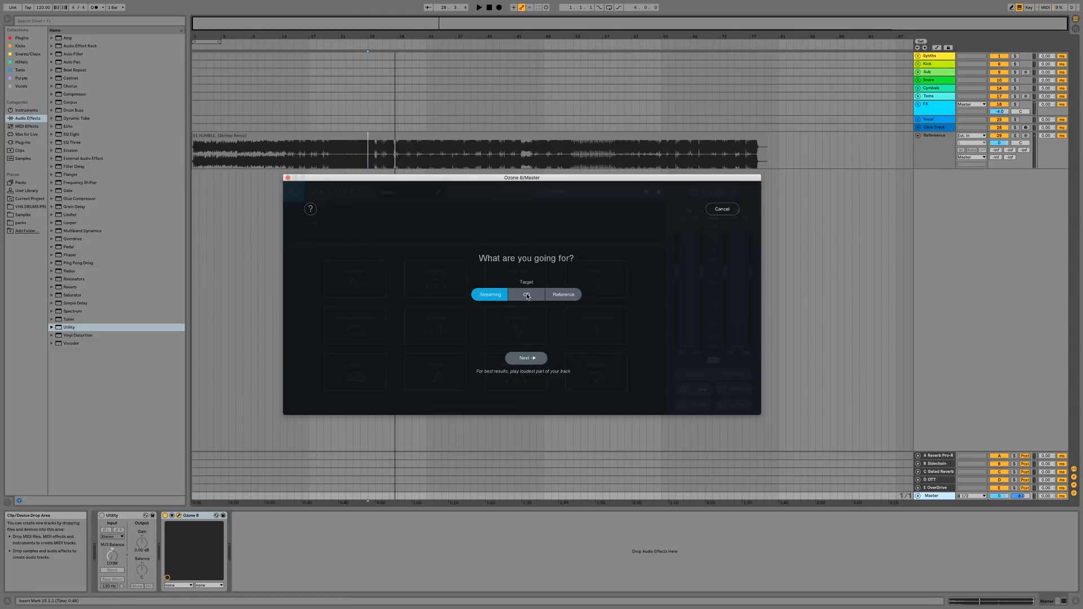
click(489, 295)
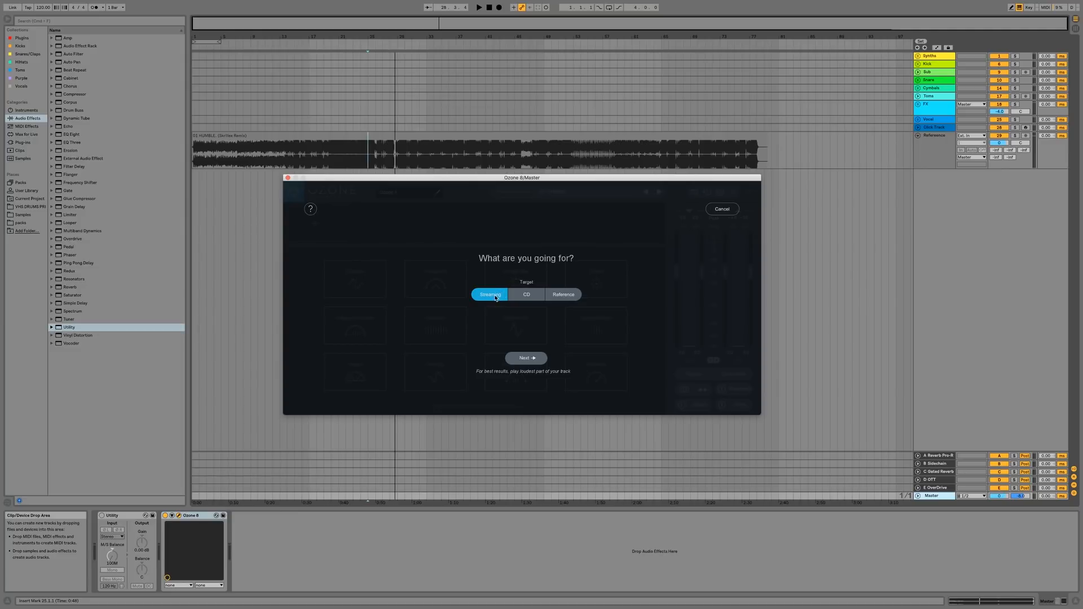
click(527, 294)
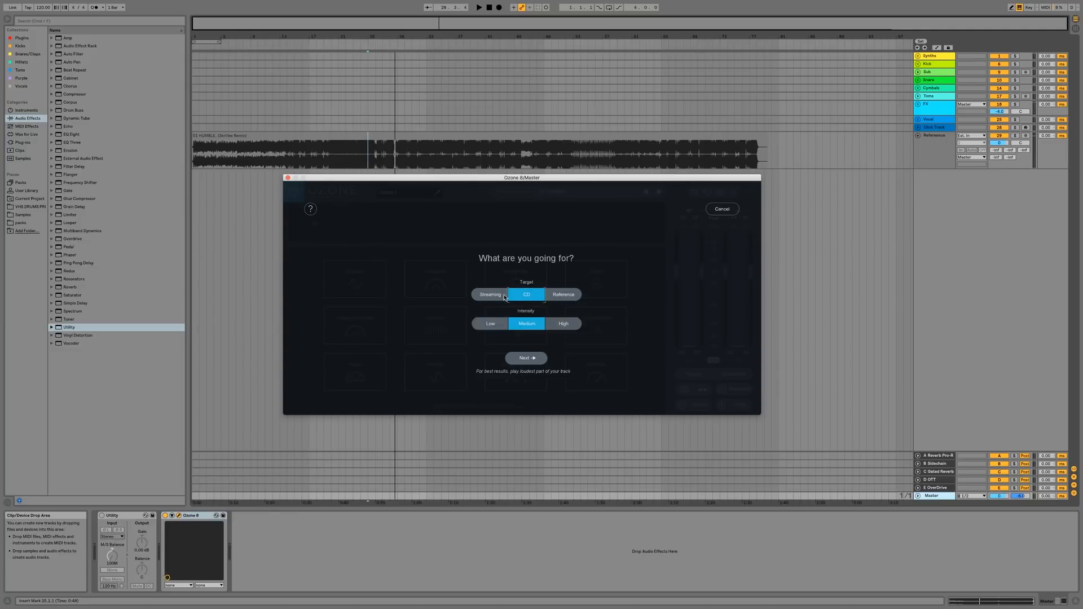
click(562, 295)
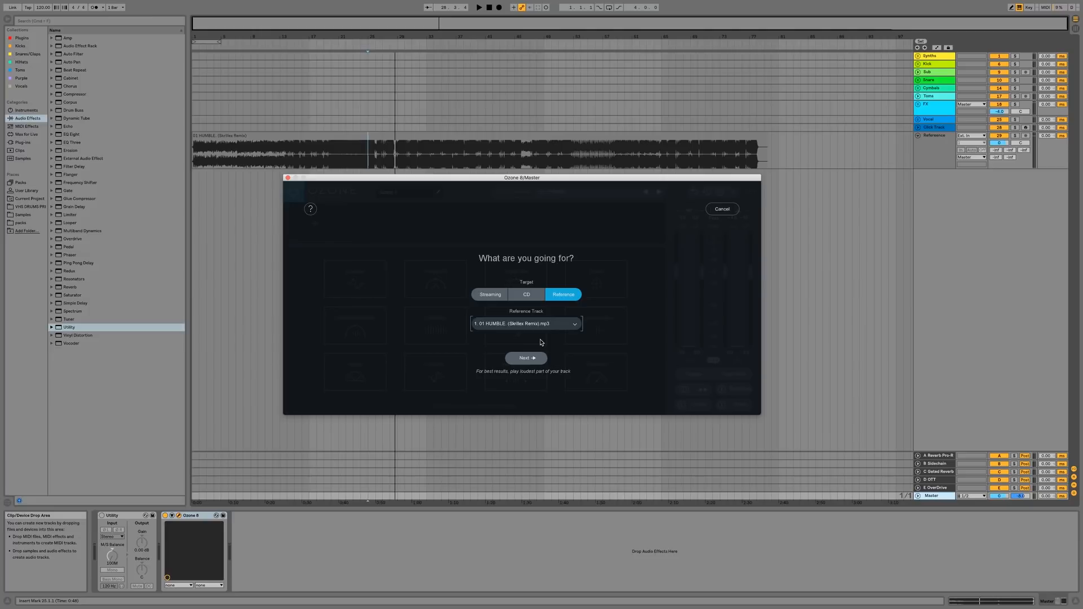
mouse_move(502, 346)
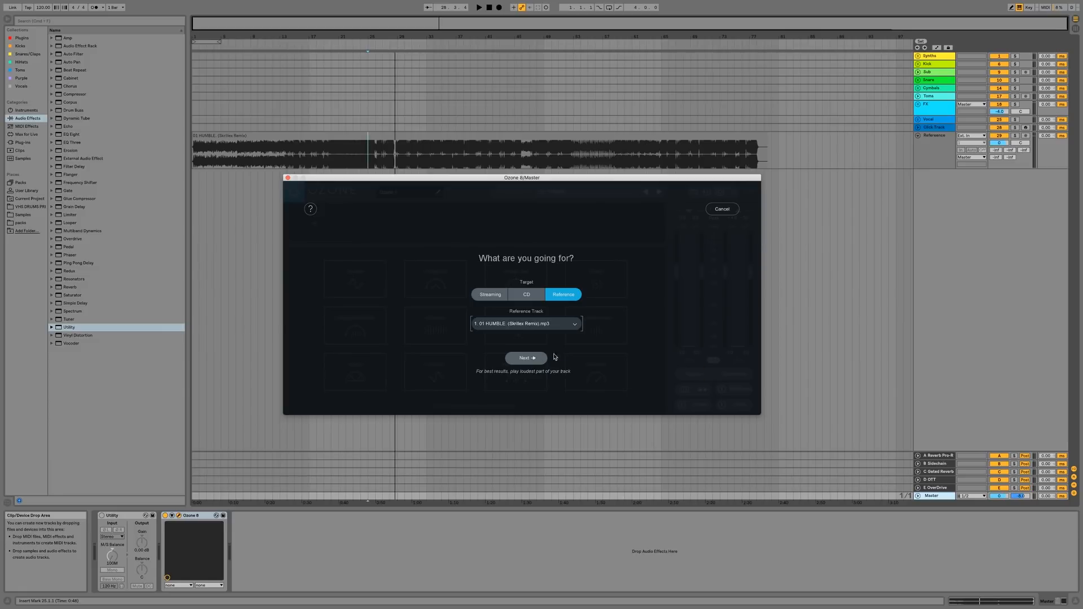
click(721, 208)
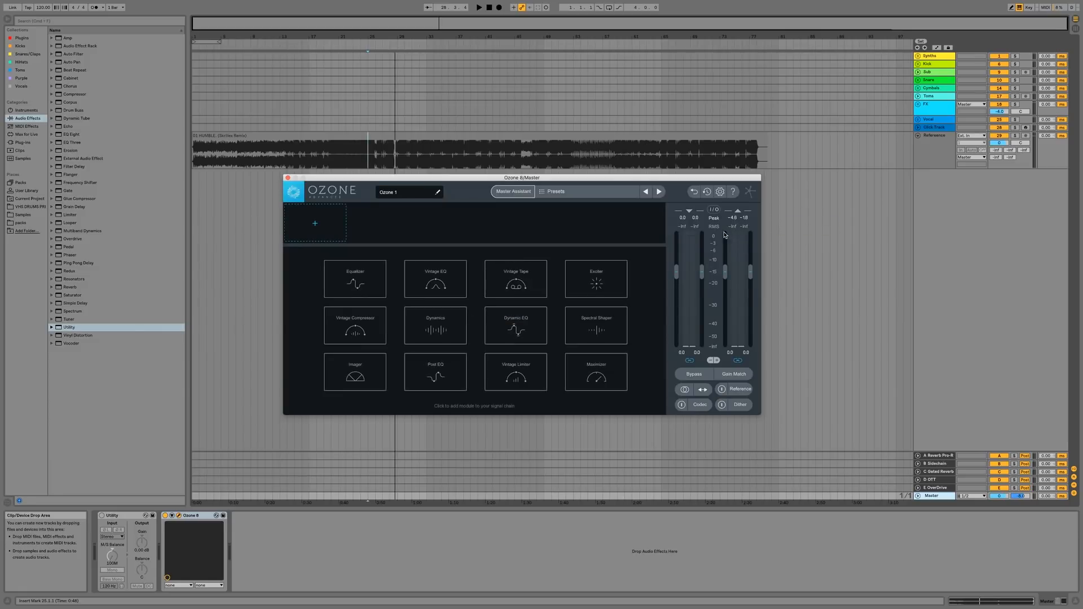
mouse_move(677, 260)
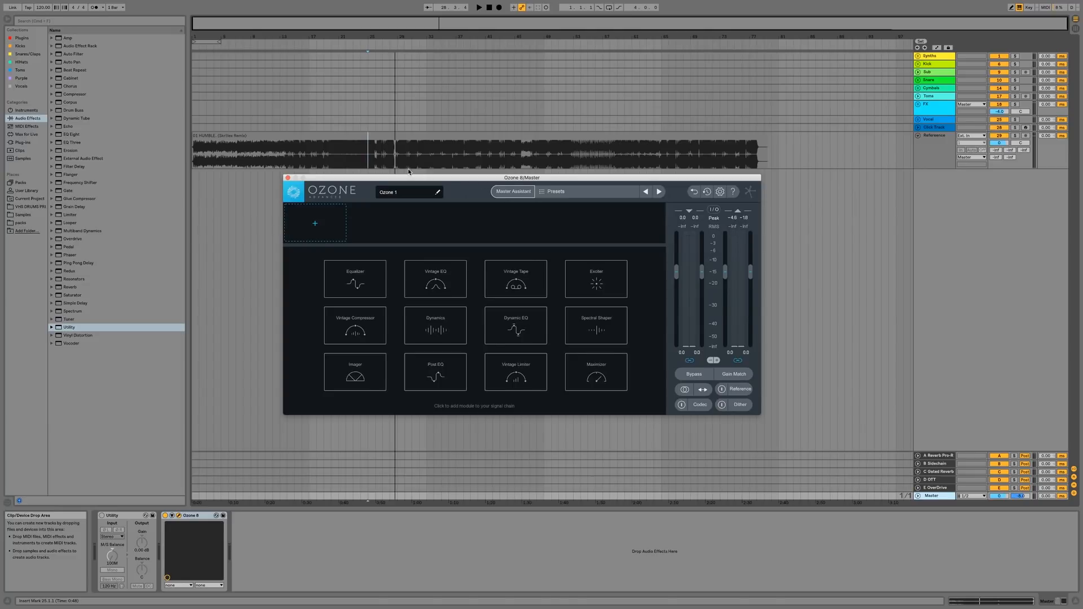
- Set the song's playback start point and play it through Ozone's meters
click(477, 7)
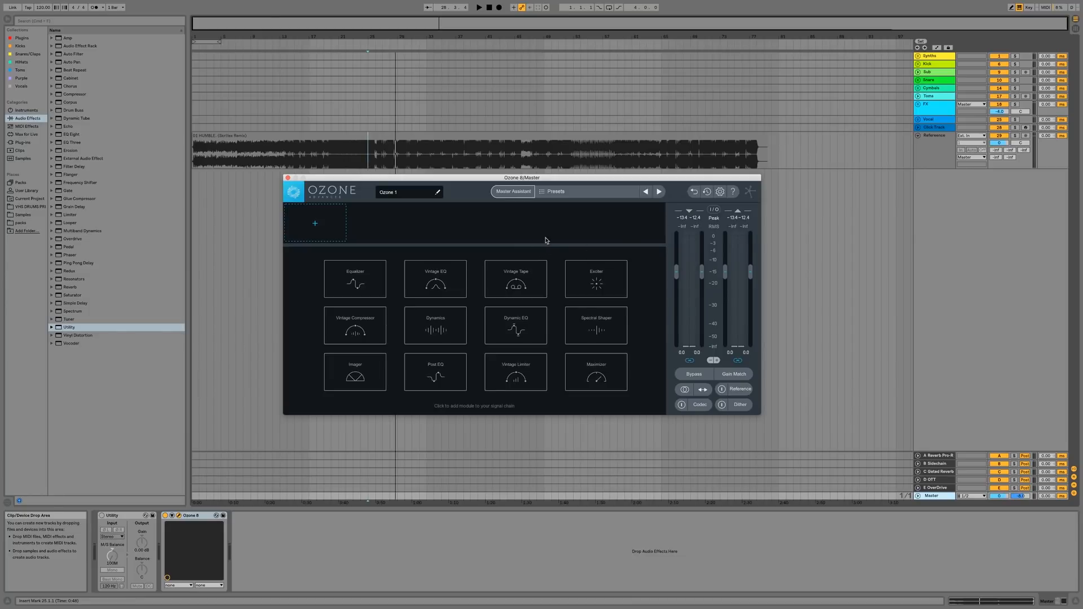
mouse_move(613, 383)
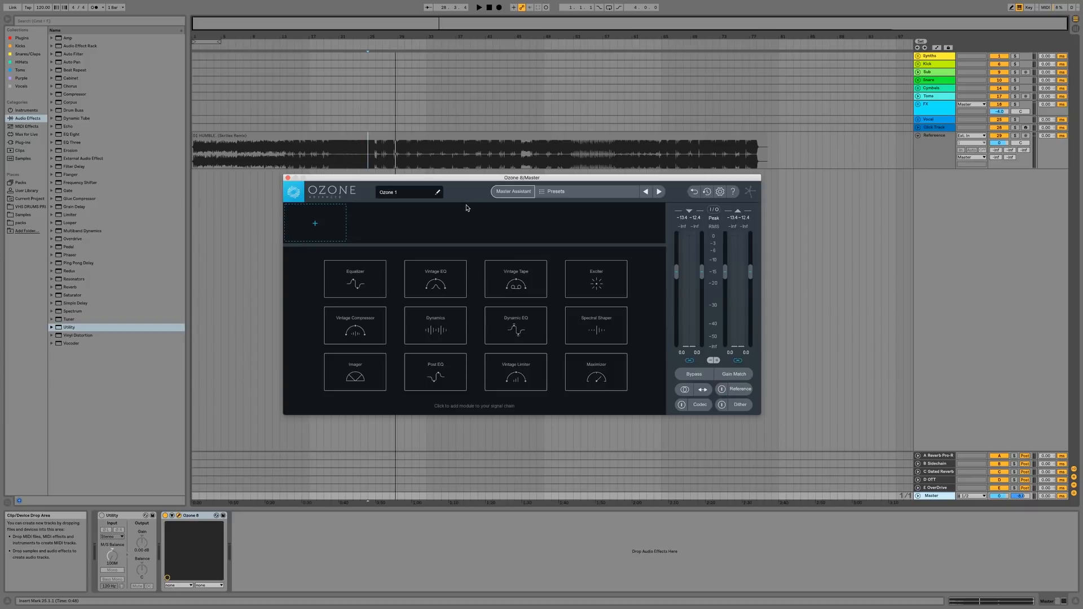
mouse_move(471, 203)
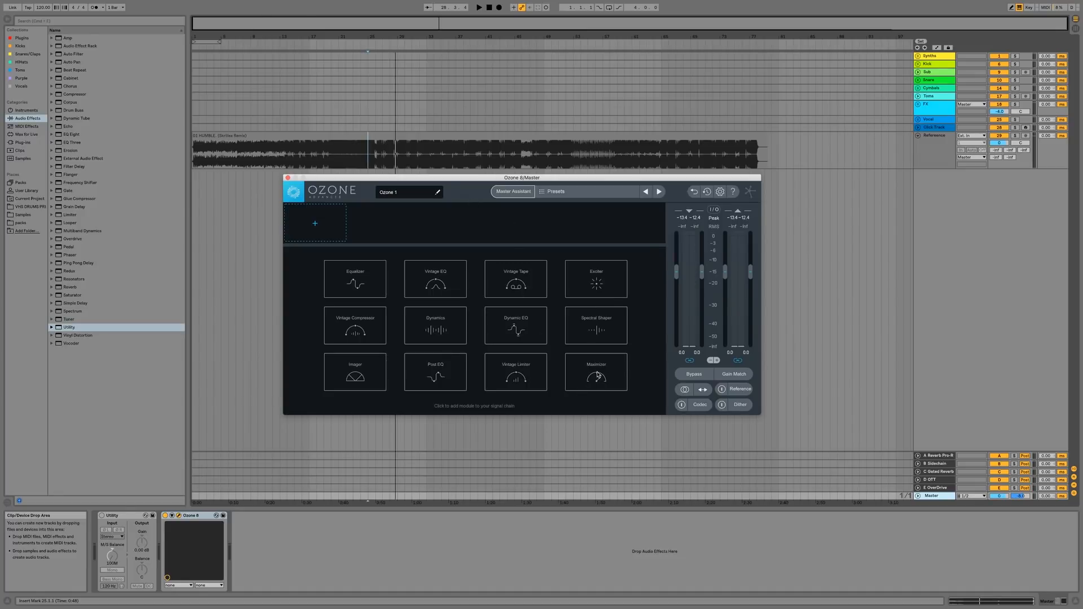
- Add a Maximizer module from the grid and switch it to IRC LL mode
click(596, 372)
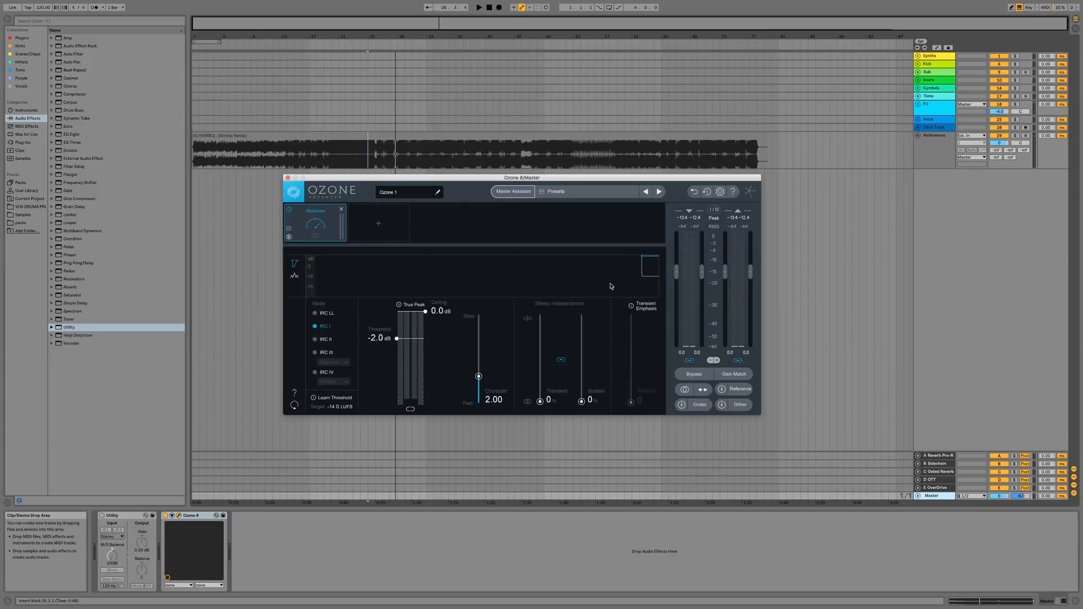
click(315, 312)
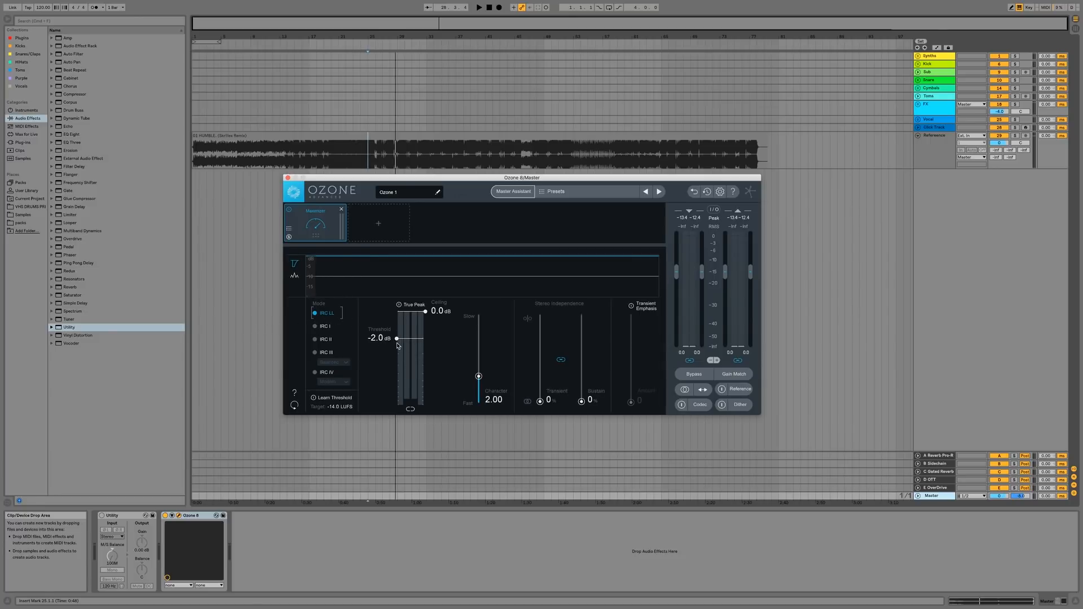
mouse_move(397, 339)
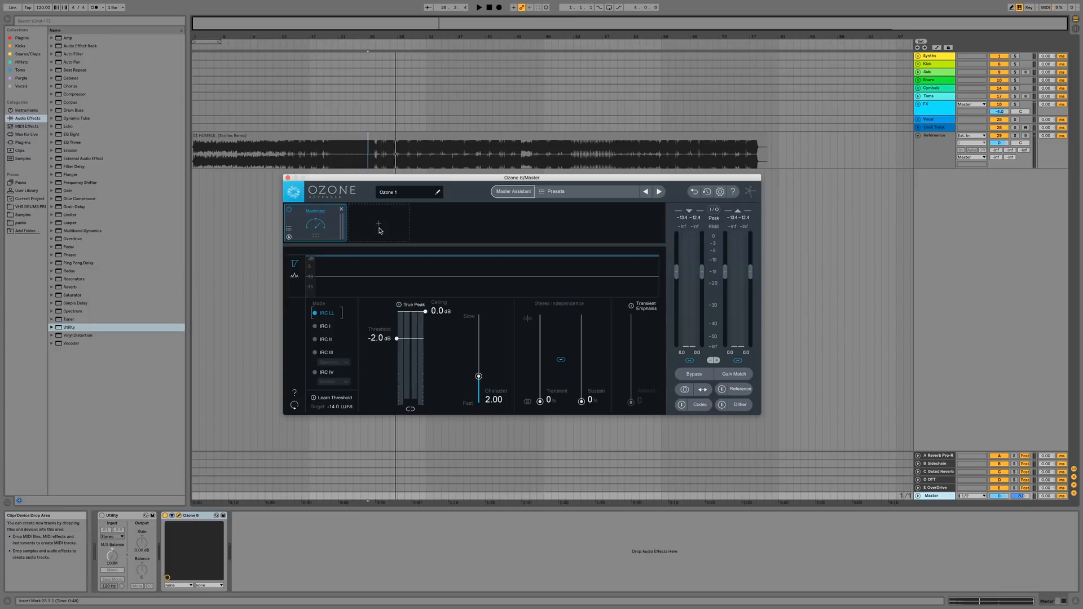
mouse_move(354, 428)
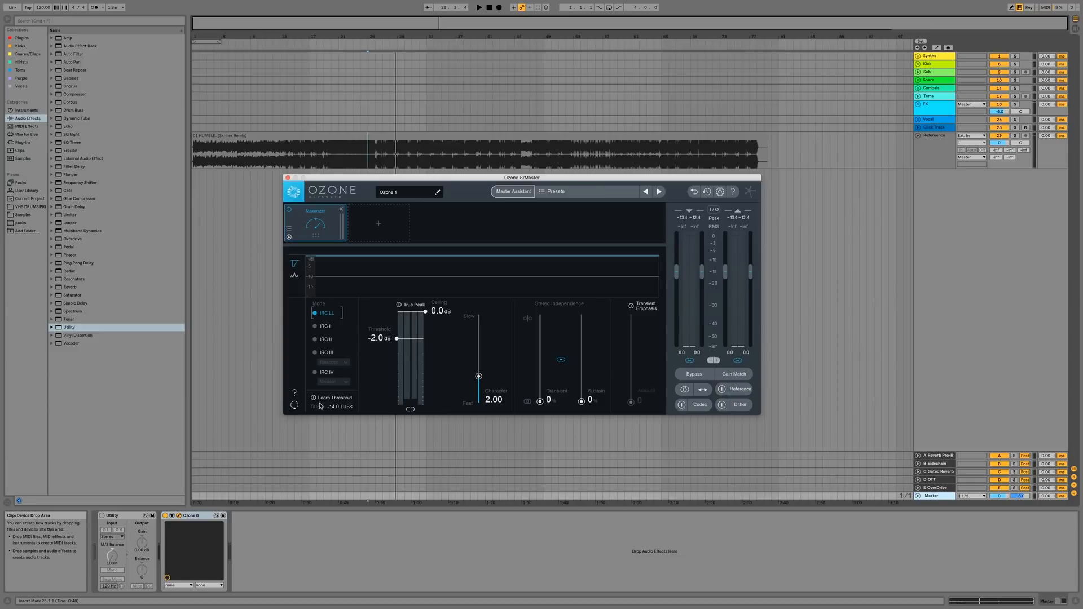
mouse_move(324, 400)
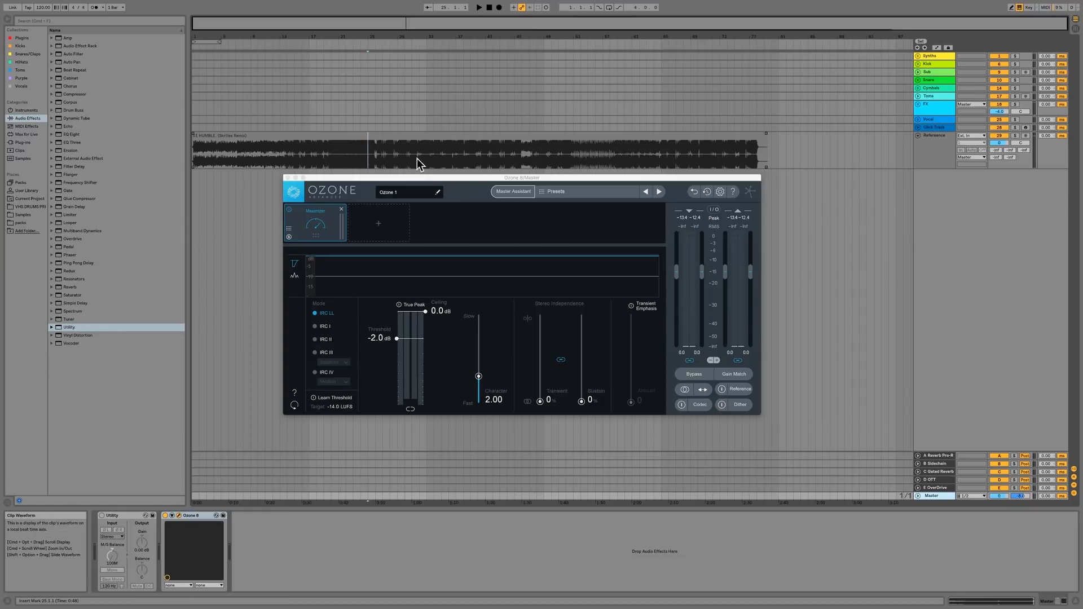
mouse_move(394, 154)
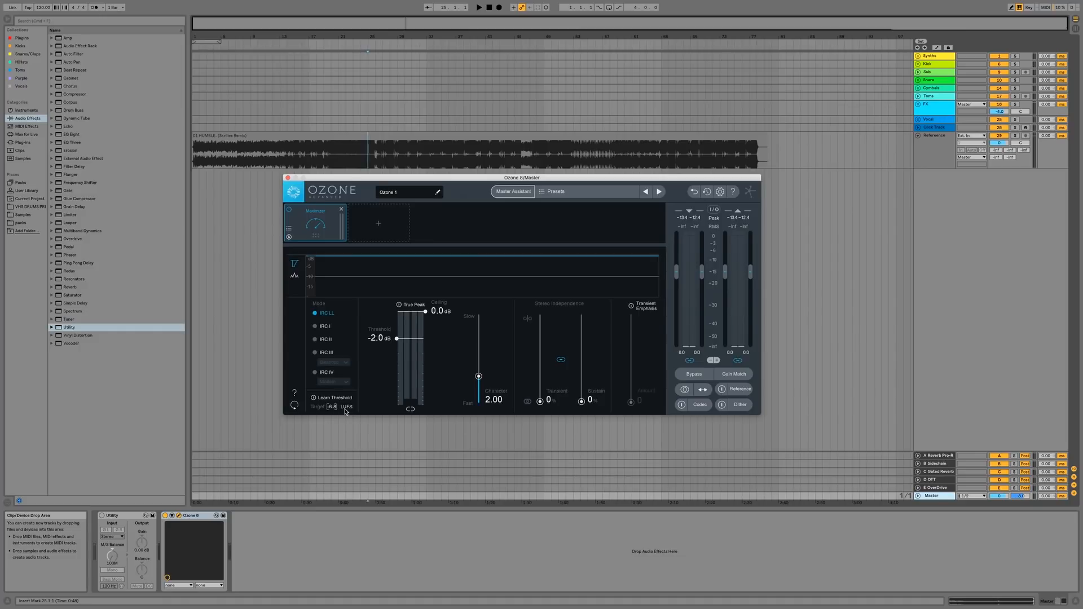
mouse_move(343, 406)
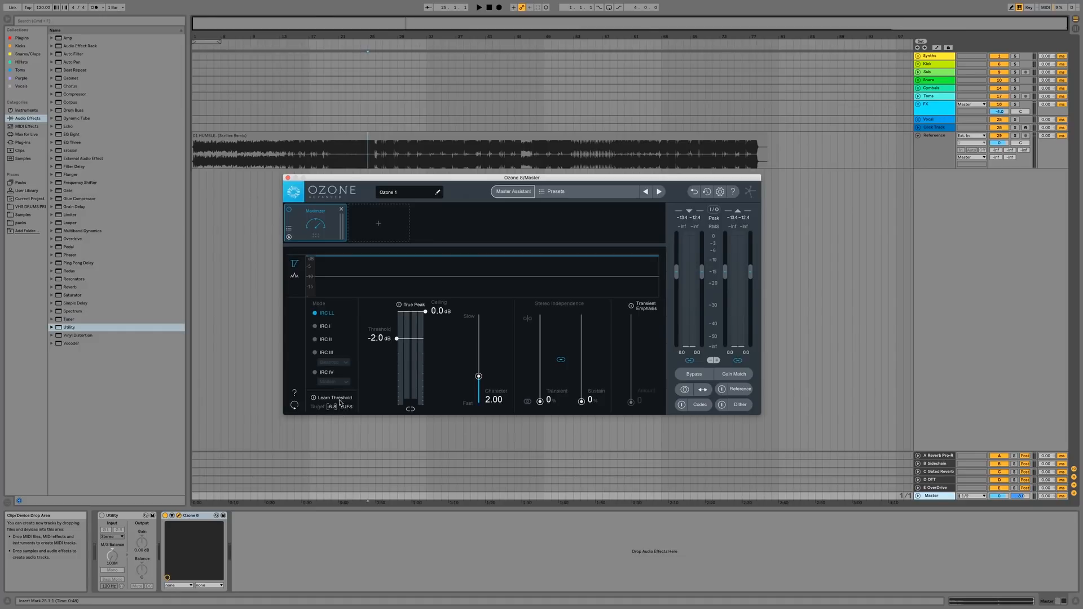
mouse_move(337, 406)
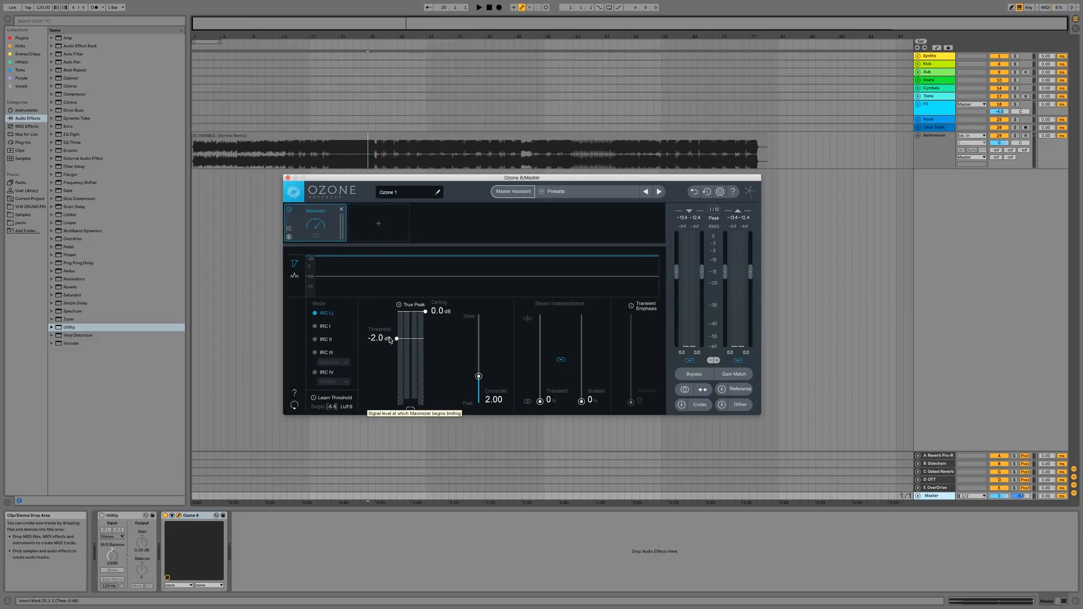
mouse_move(393, 347)
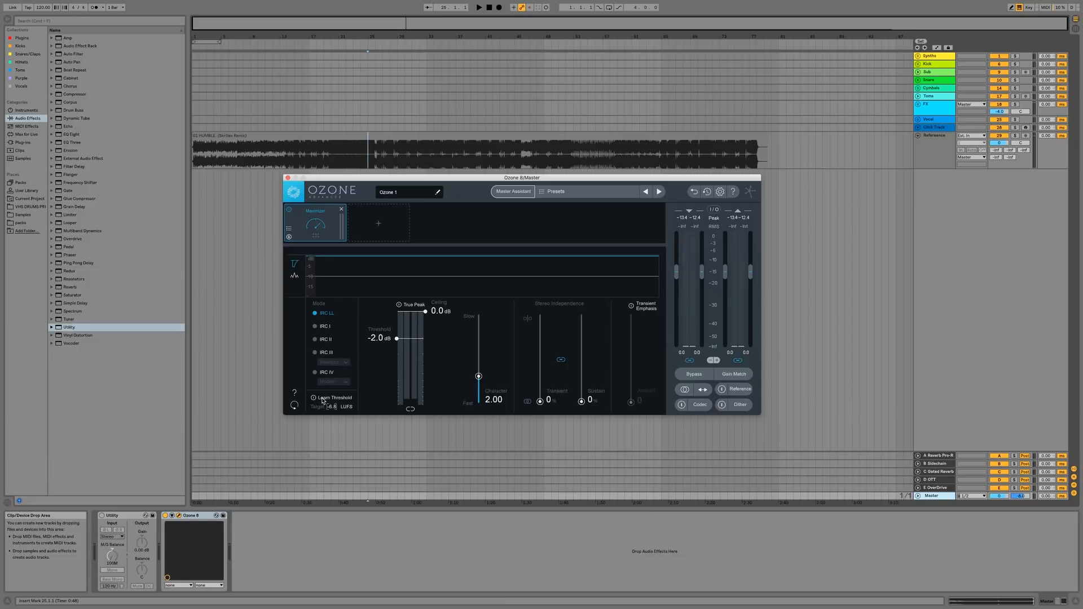
mouse_move(325, 397)
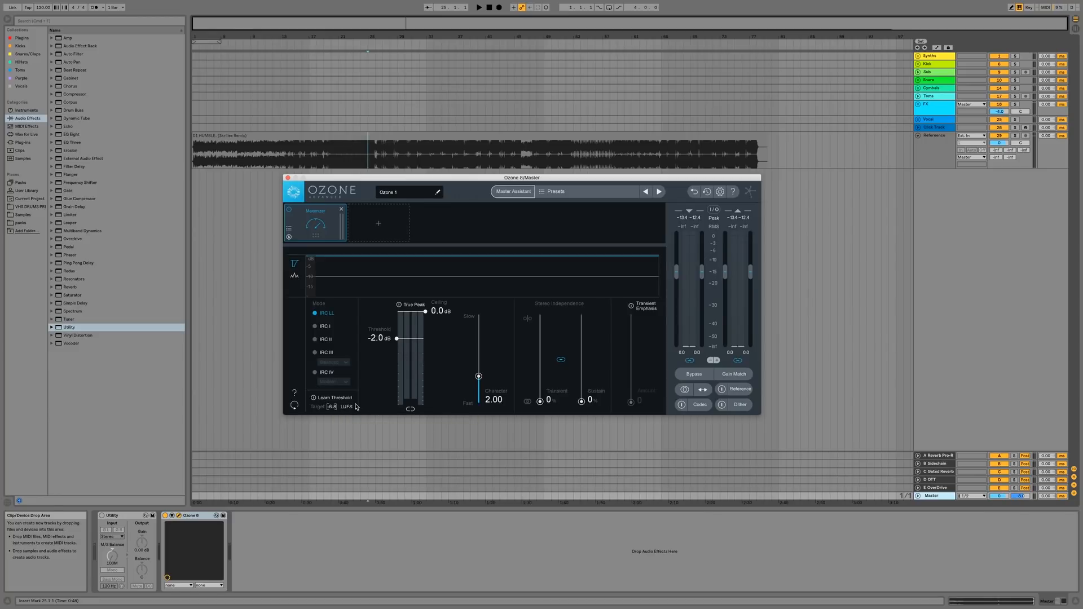
mouse_move(345, 407)
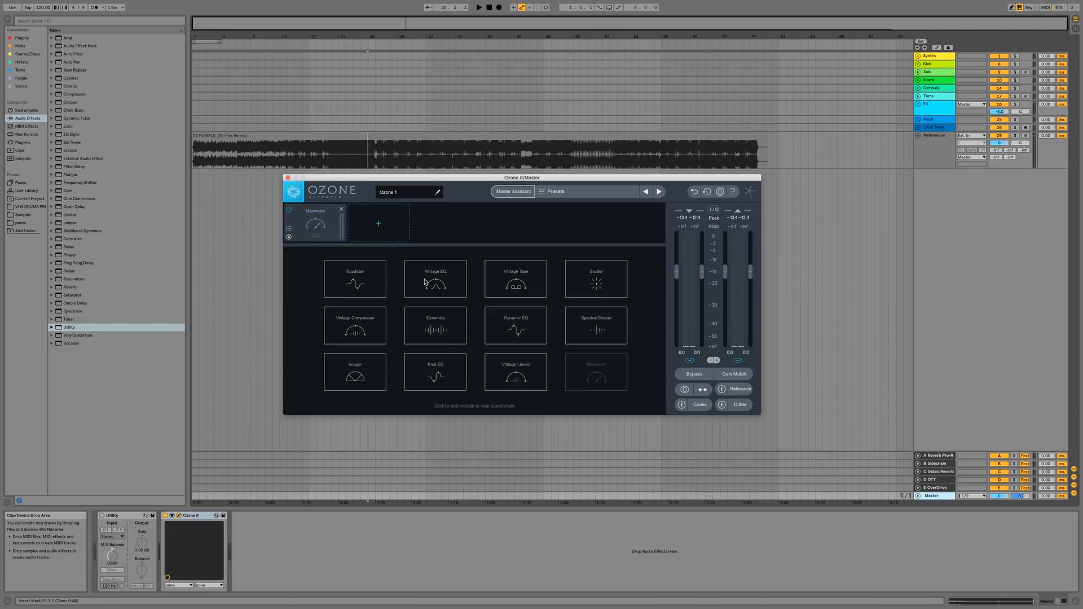
- Add a Vintage EQ, raise its Low Boost to about 0.9, then delete the module
click(434, 279)
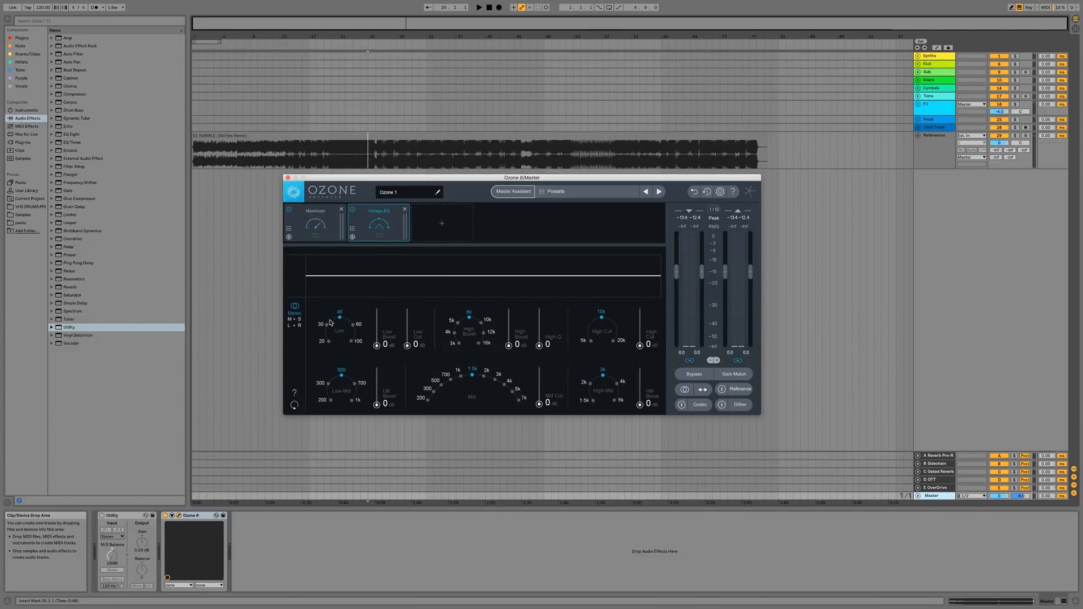
drag(386, 344, 385, 317)
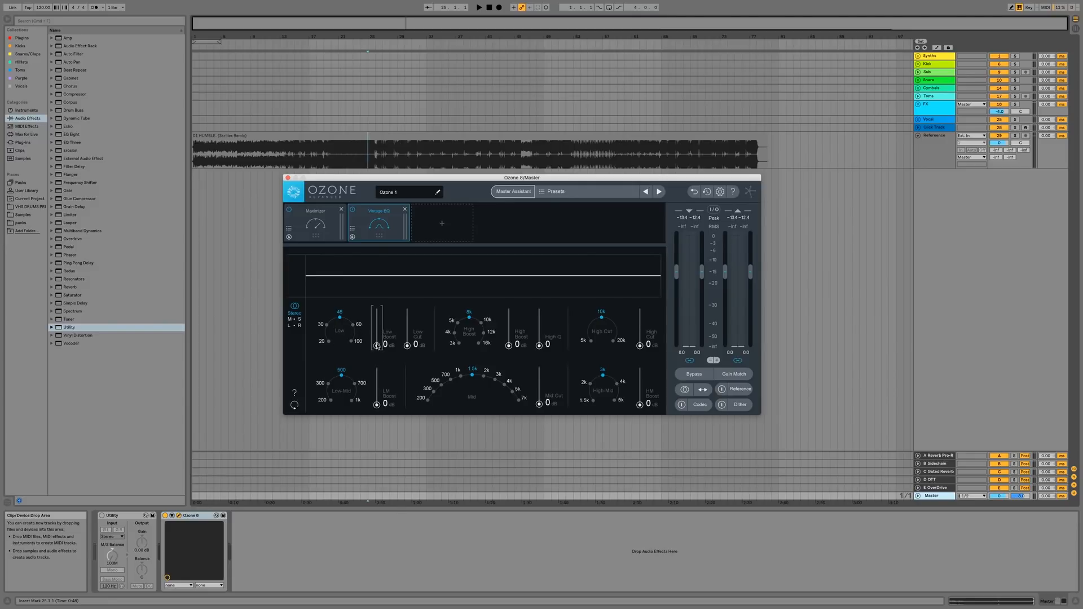
drag(377, 345, 376, 339)
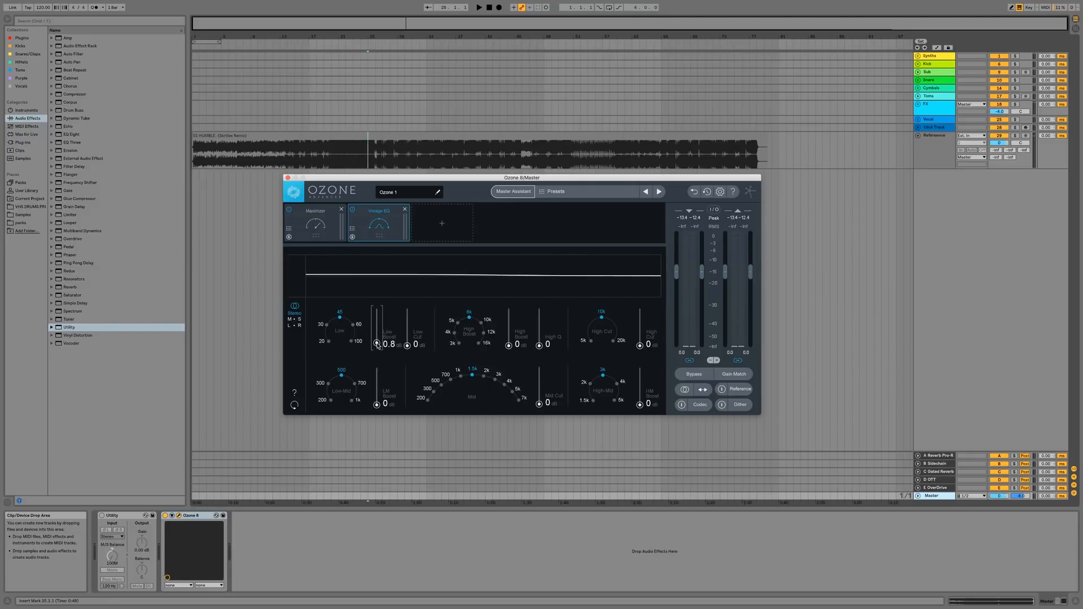
drag(377, 344, 377, 339)
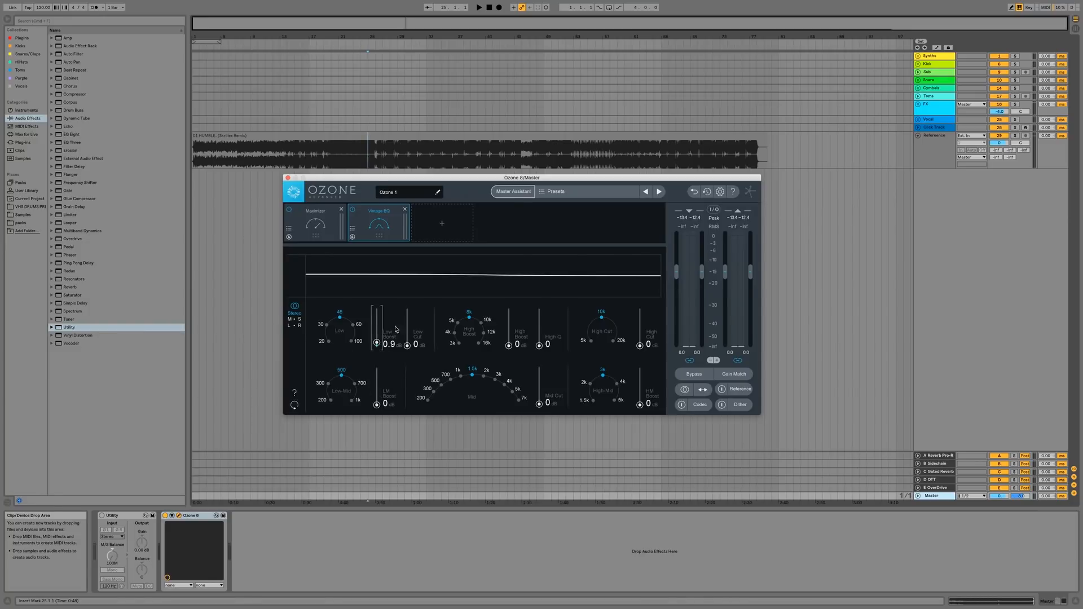
click(314, 222)
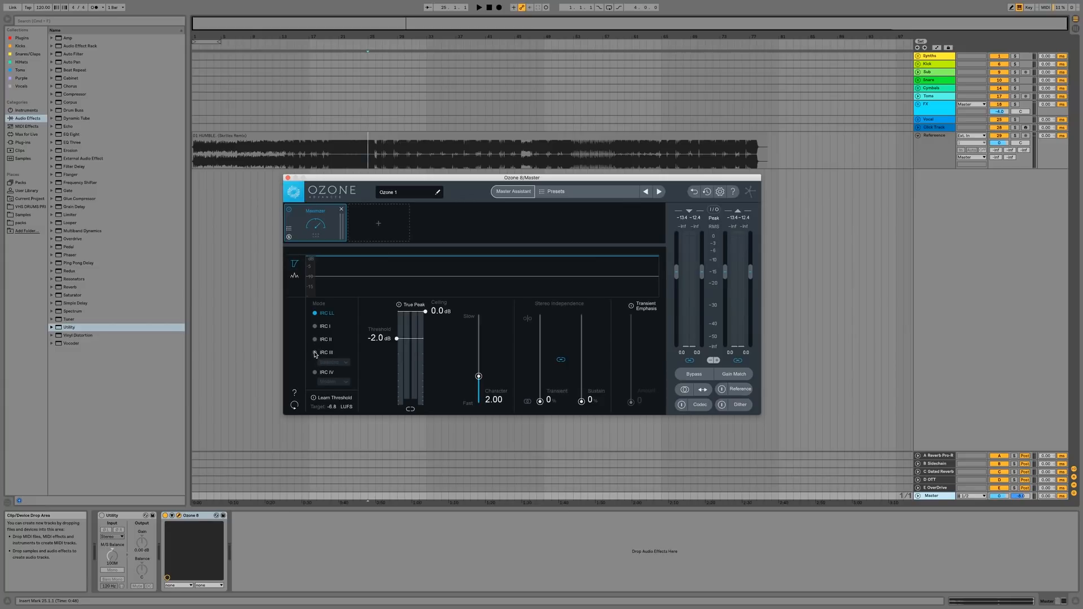
- Compare IRC IV and IRC III modes, keep IRC III with Clipping style, and open History
click(333, 362)
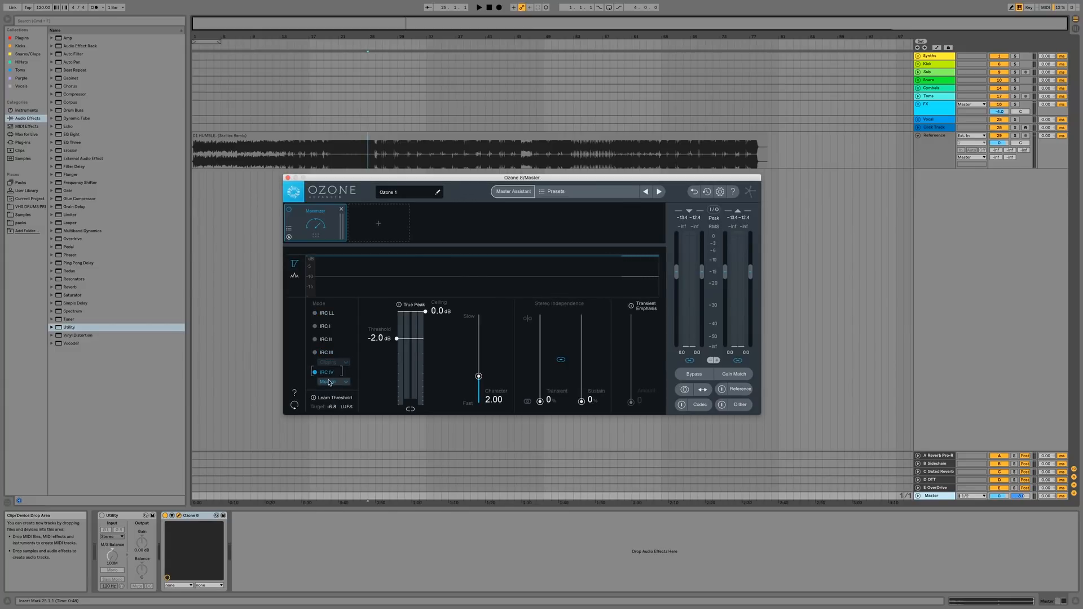
click(333, 381)
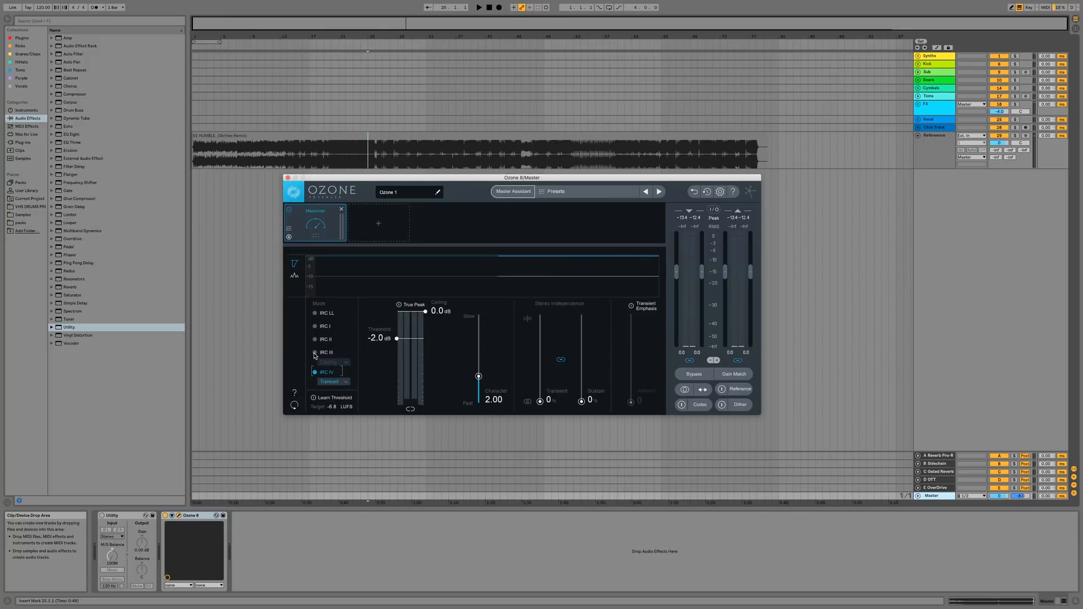
click(316, 352)
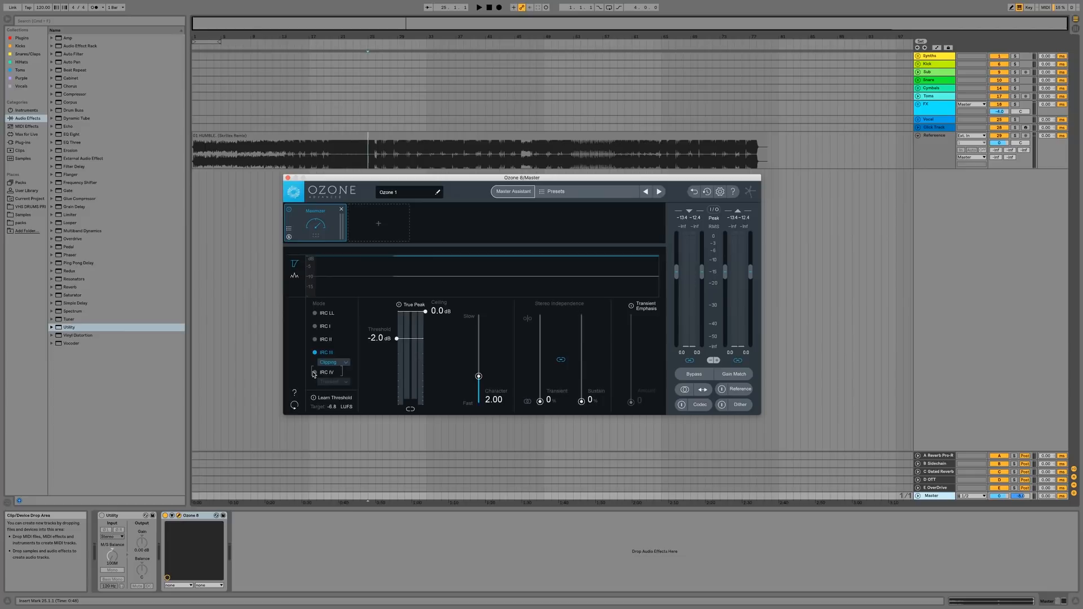
click(315, 352)
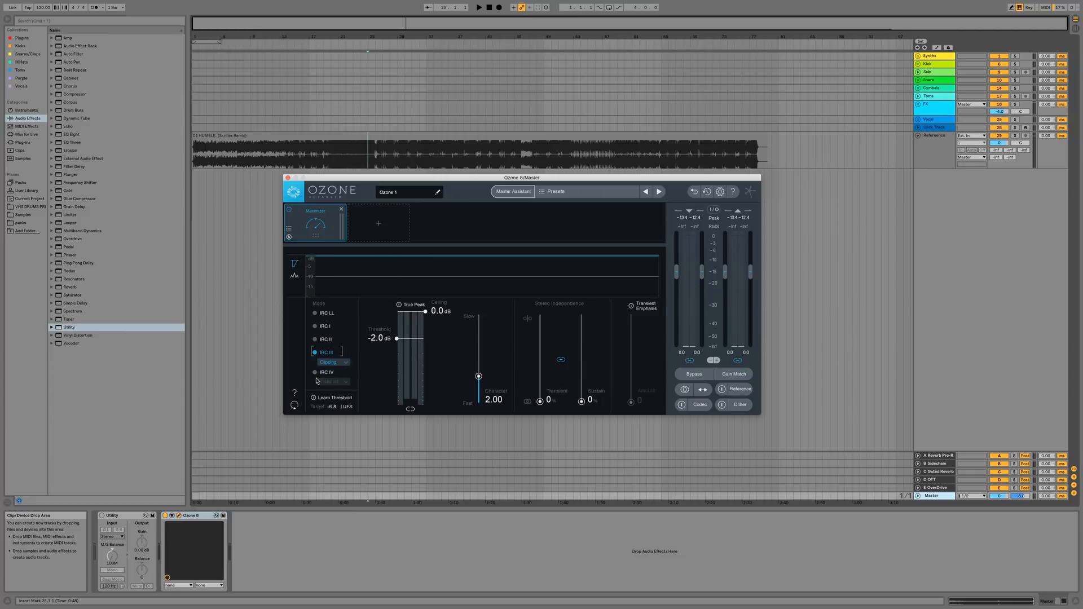
click(316, 372)
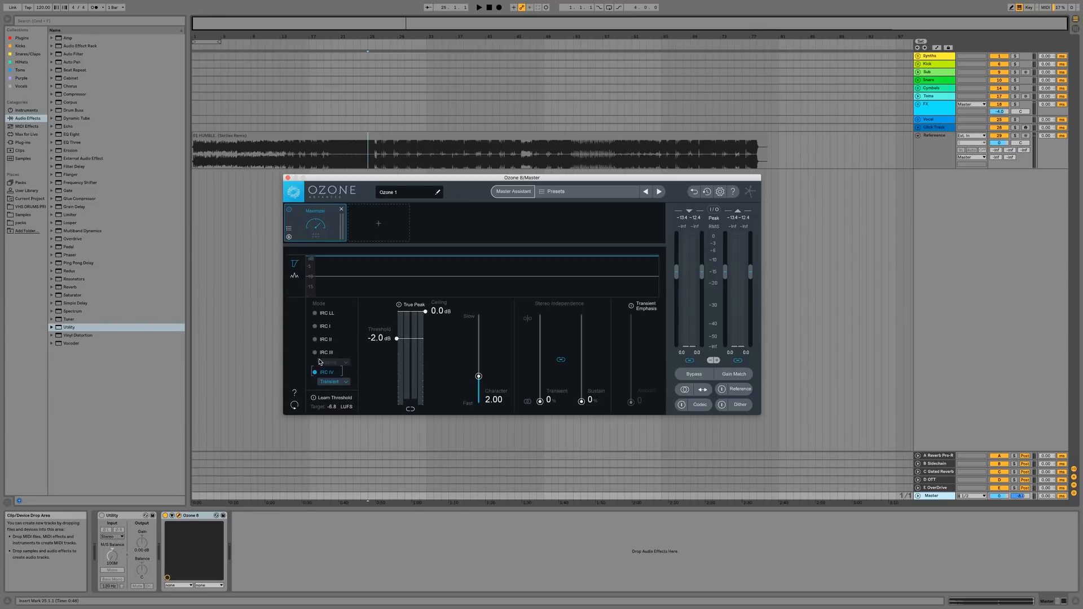
click(316, 352)
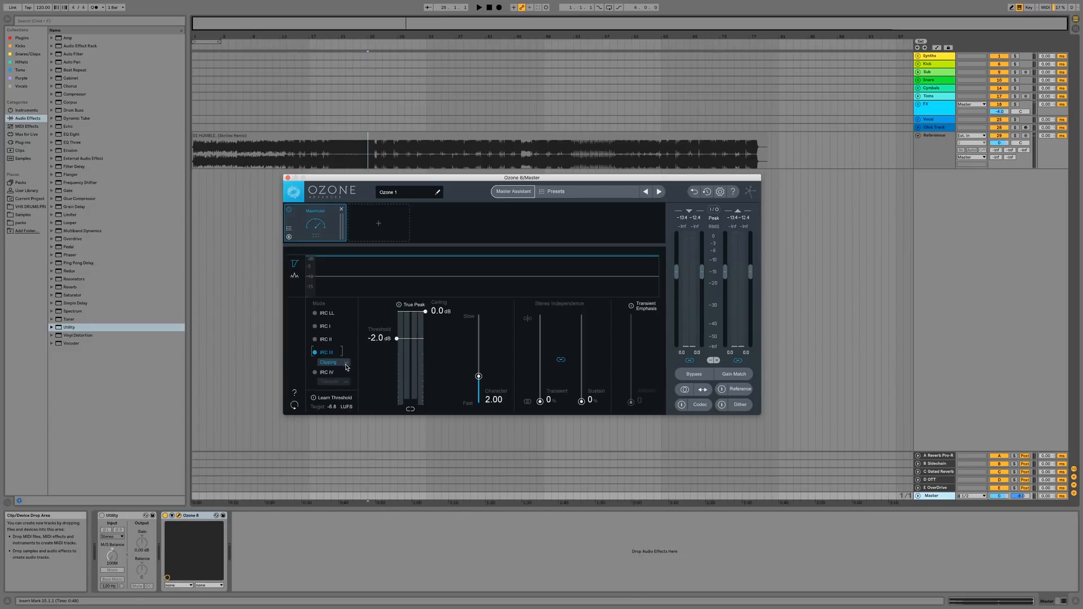
click(316, 372)
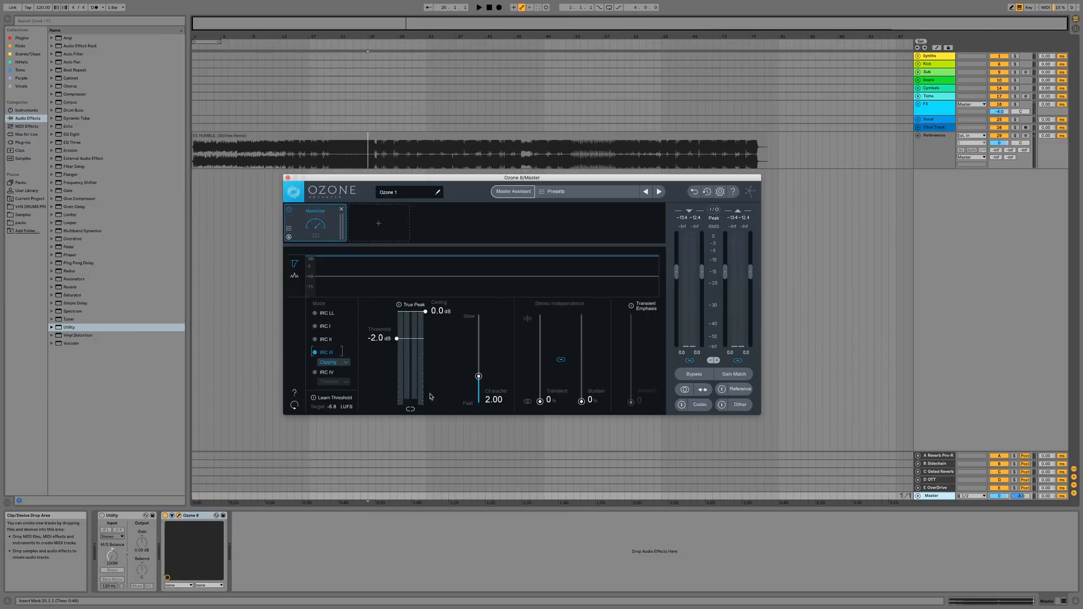
mouse_move(596, 335)
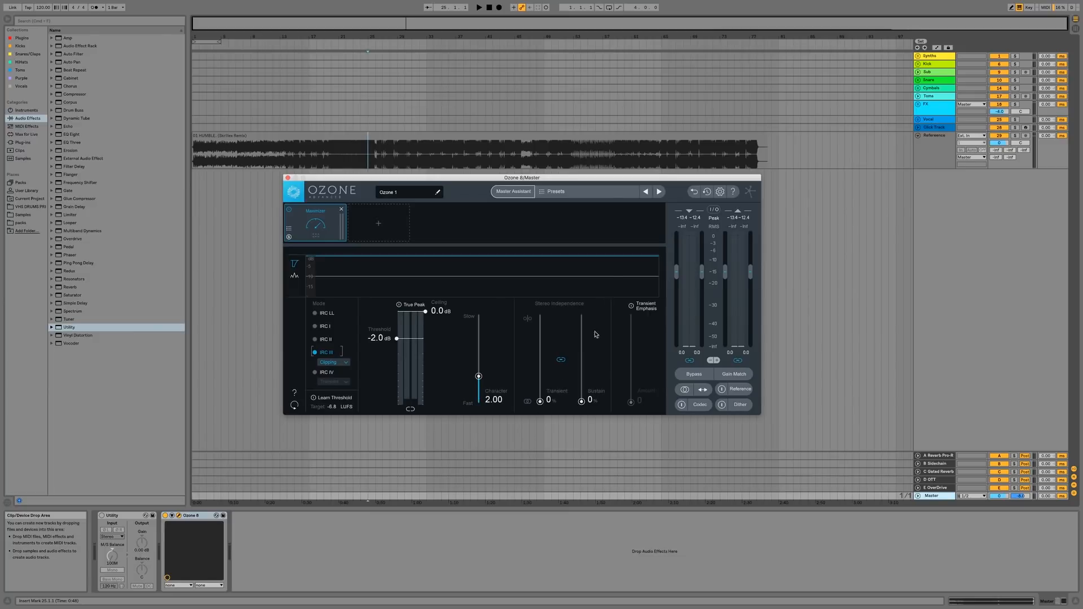
mouse_move(707, 195)
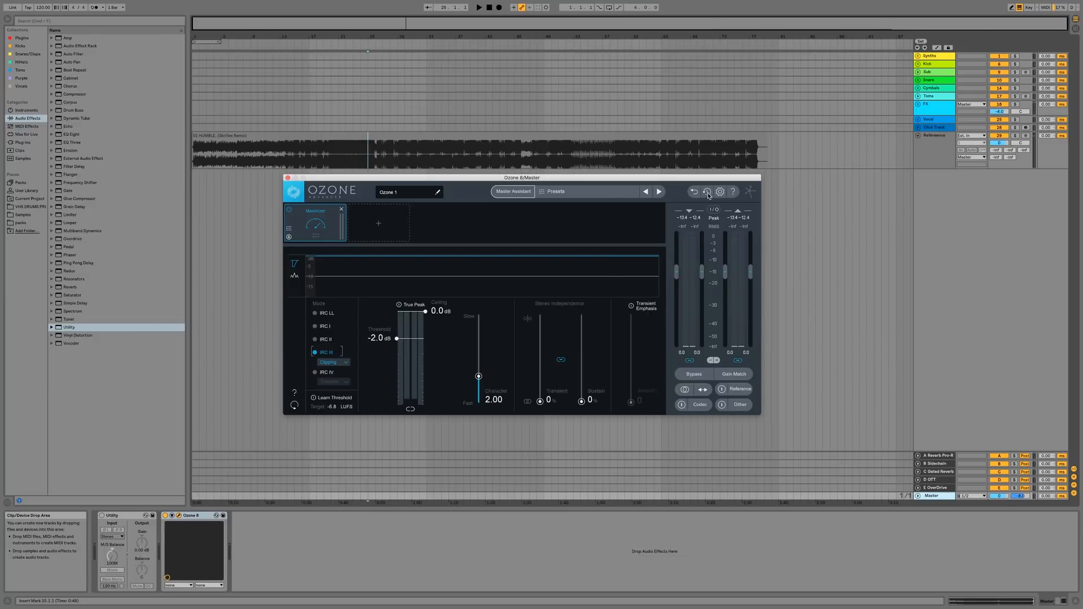
click(705, 192)
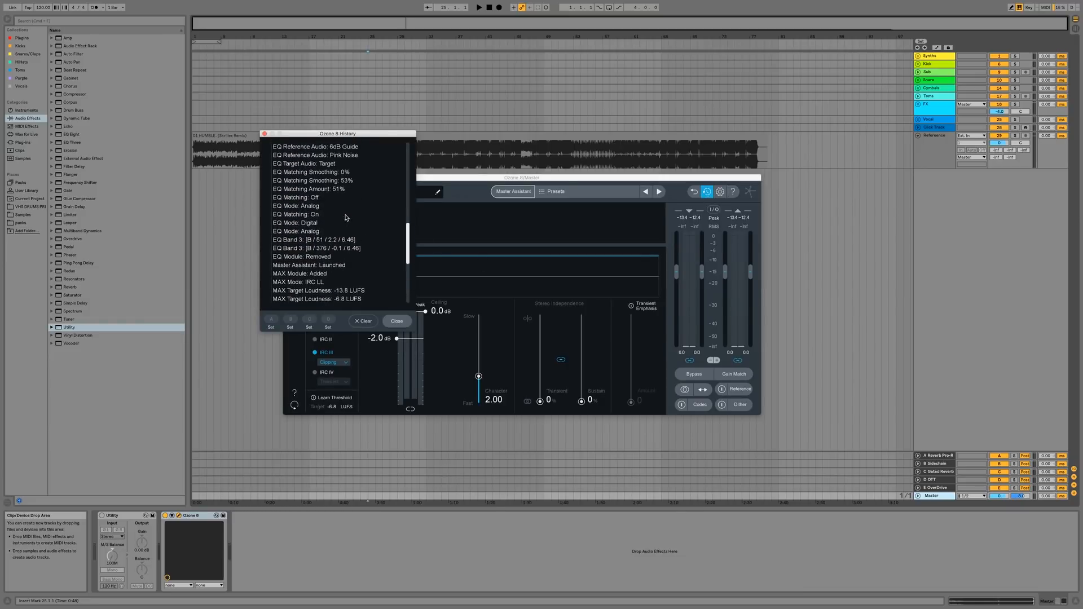
- Revert to the earlier 'MAX Mode: IRC III' history entry, restoring Balanced style, then close History
scroll(down, 3)
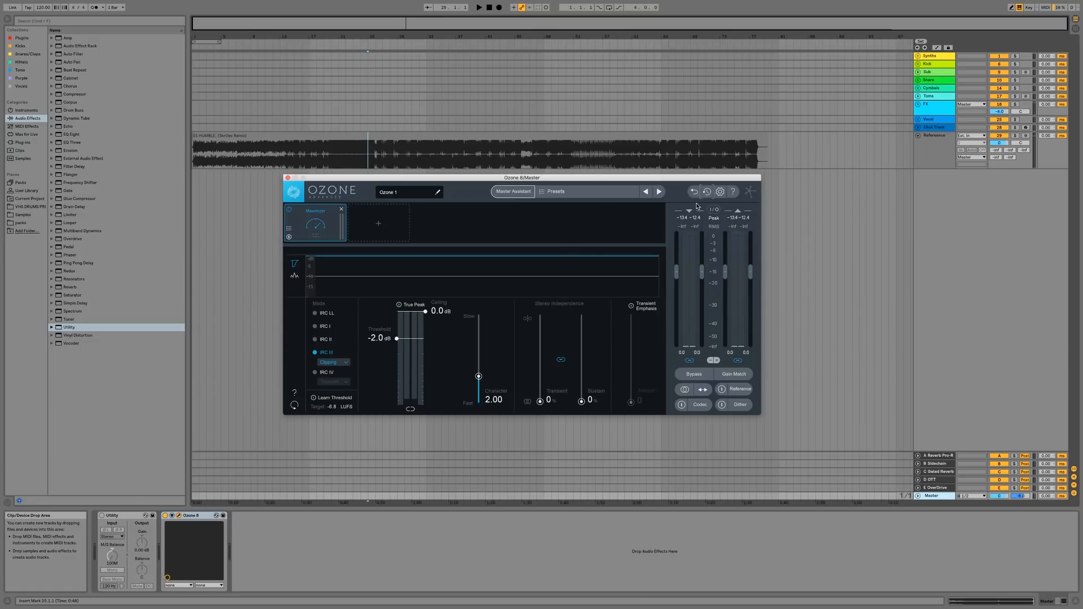
mouse_move(592, 284)
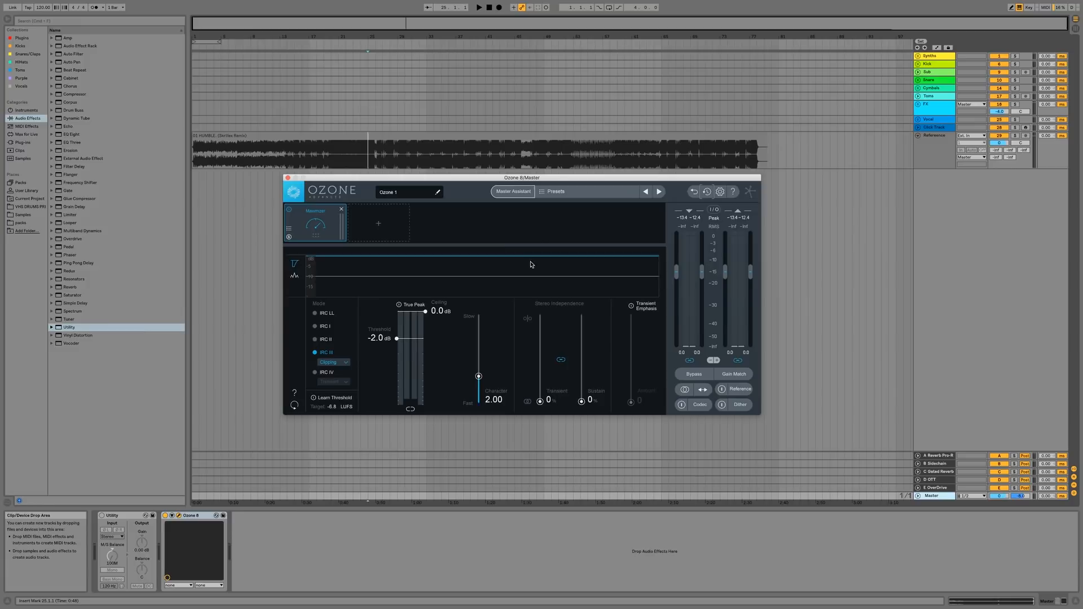
click(707, 191)
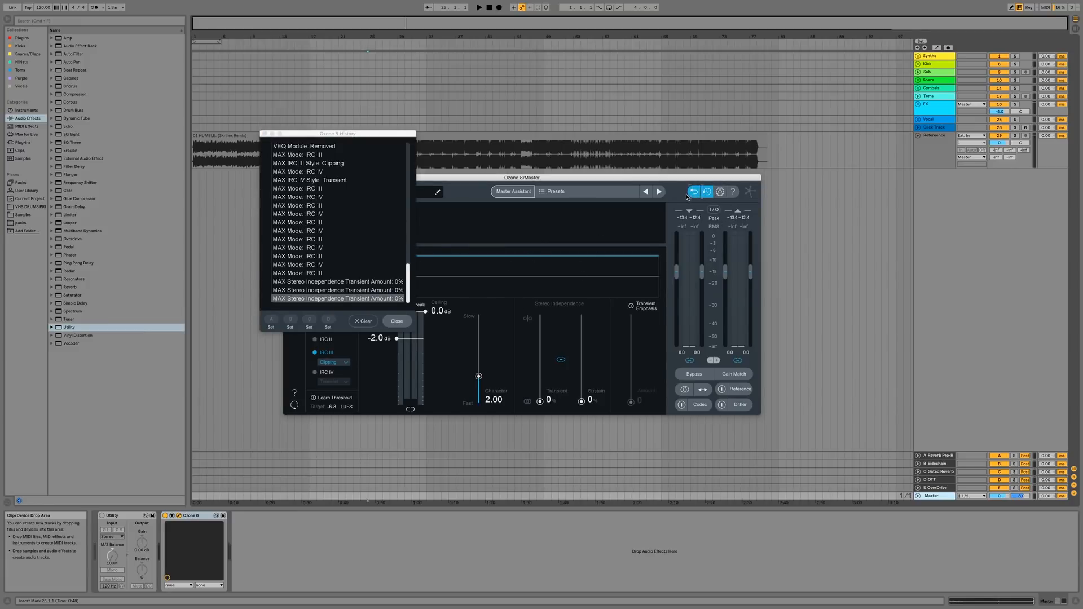
click(693, 191)
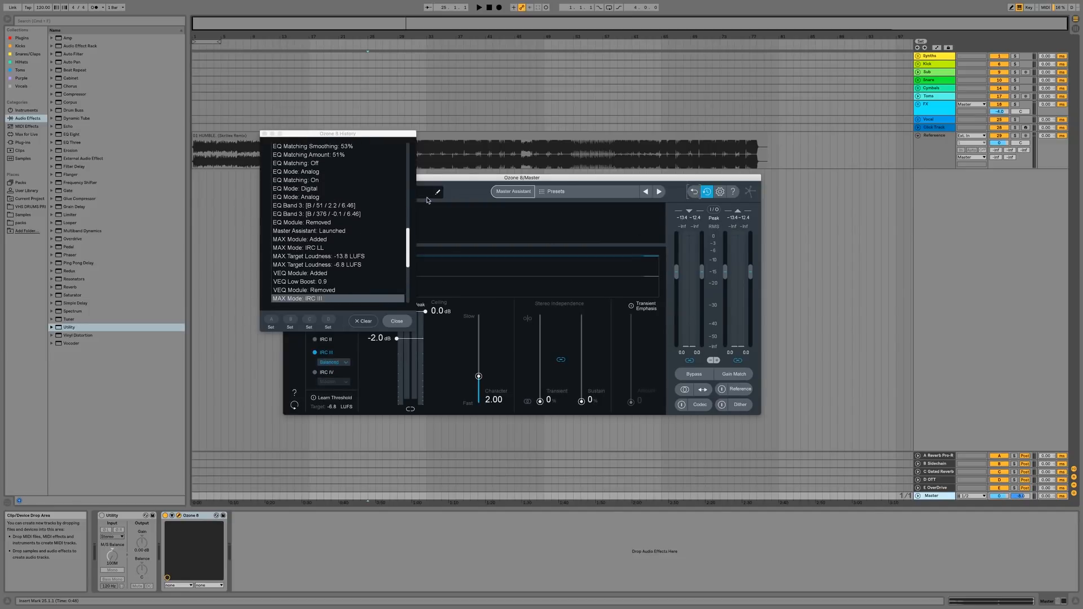
click(397, 321)
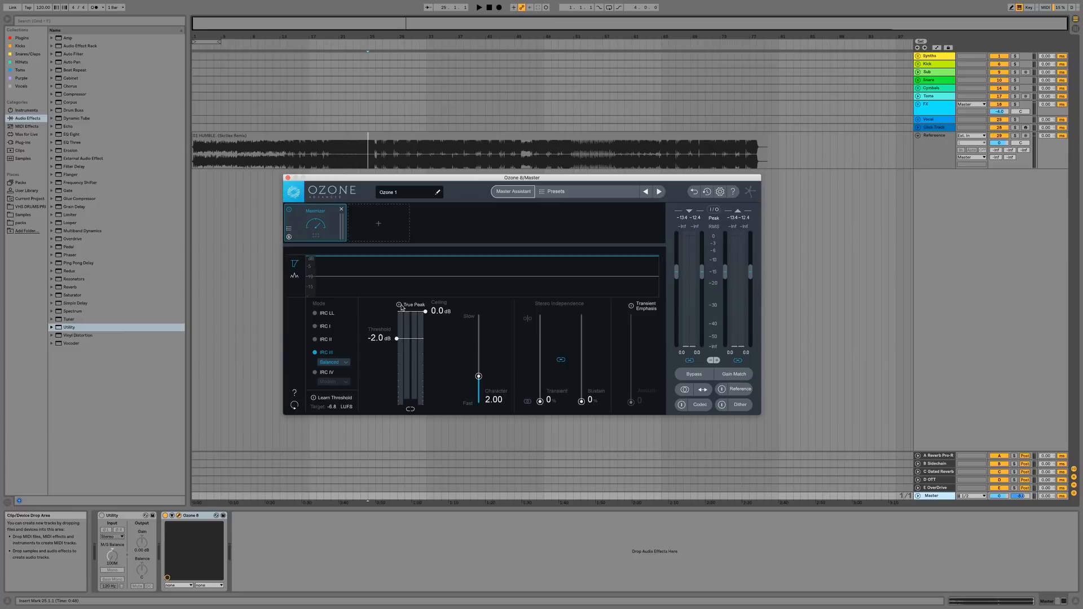
- Drag the Maximizer threshold up to 0.0 dB and enable True Peak limiting
drag(395, 338, 396, 311)
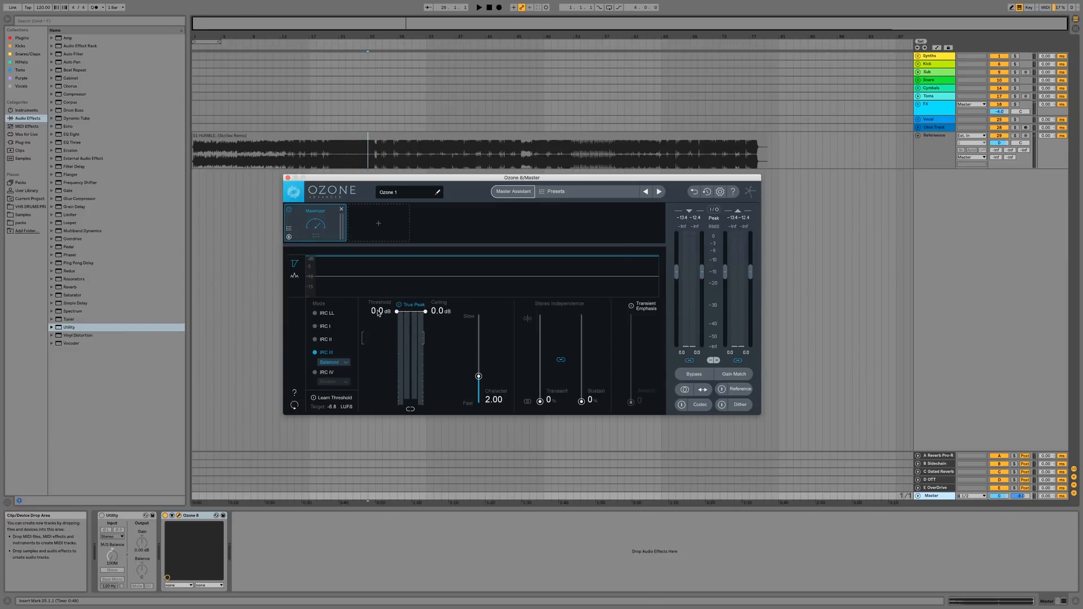
mouse_move(380, 311)
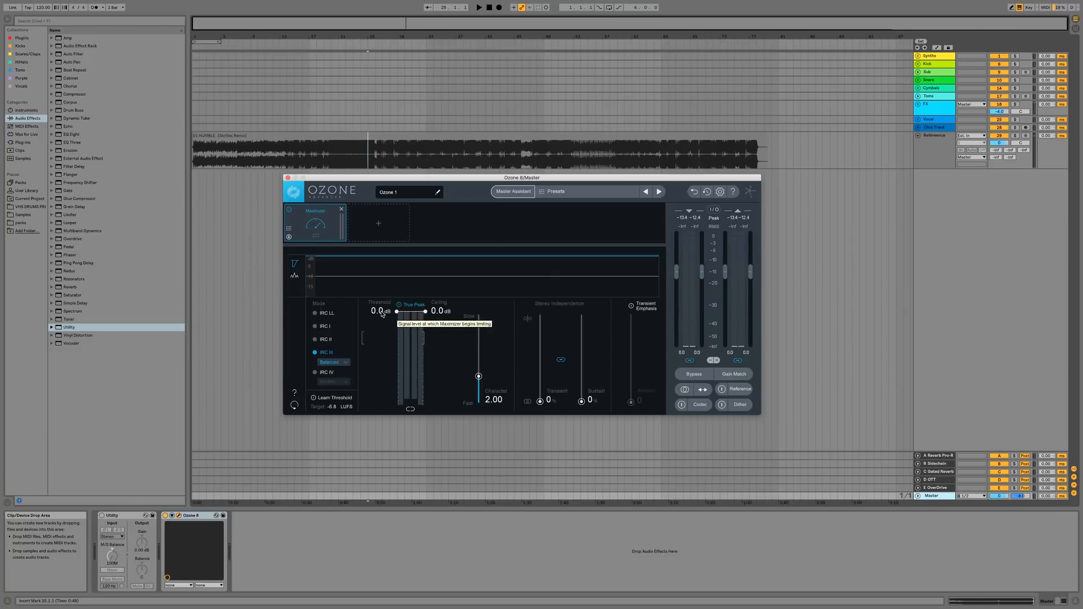
mouse_move(418, 314)
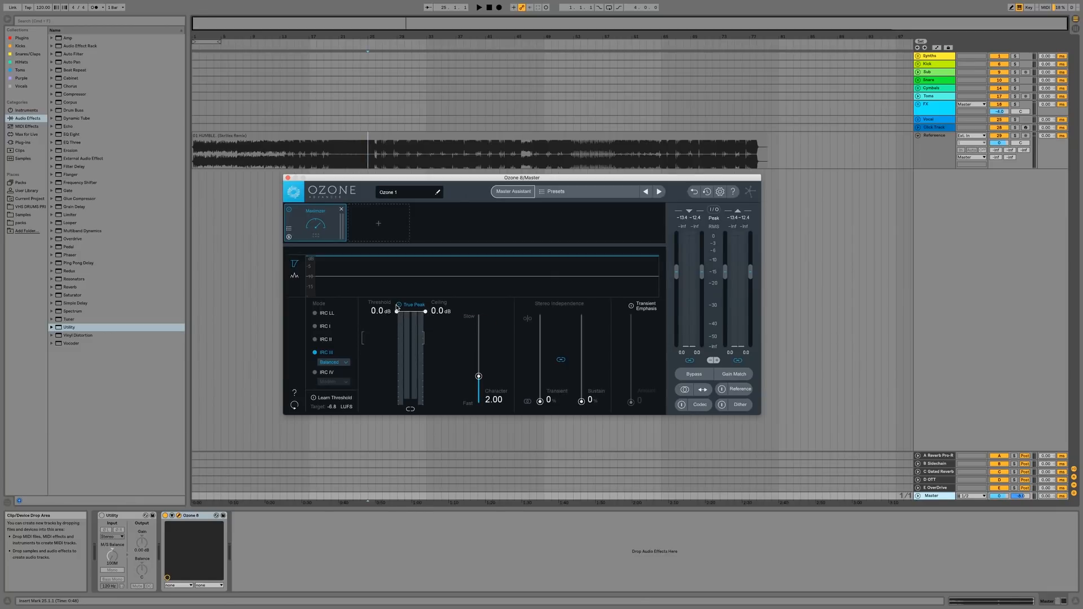
click(399, 305)
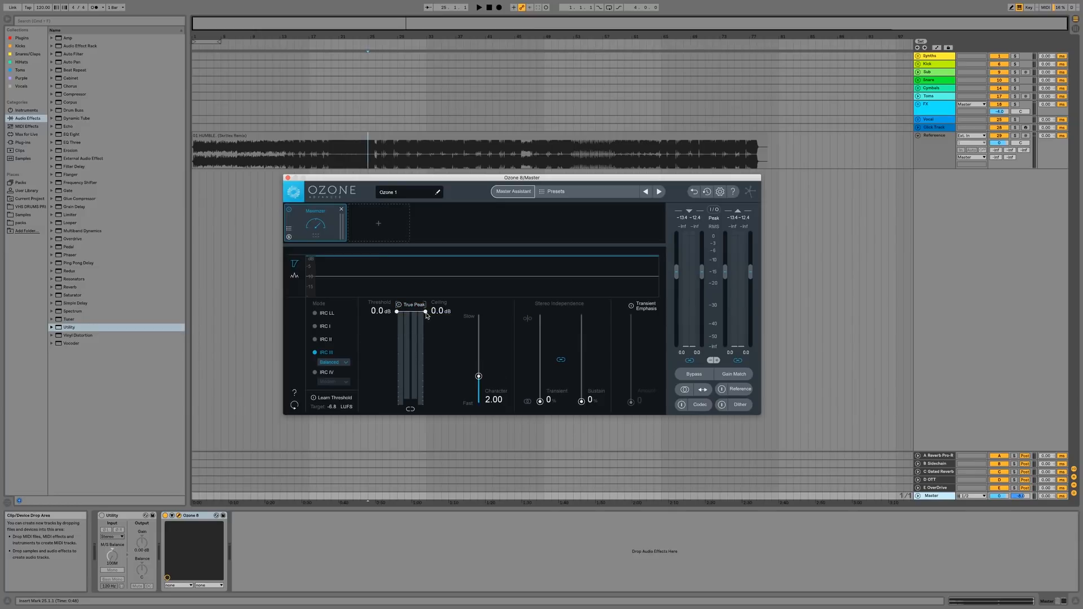
mouse_move(423, 326)
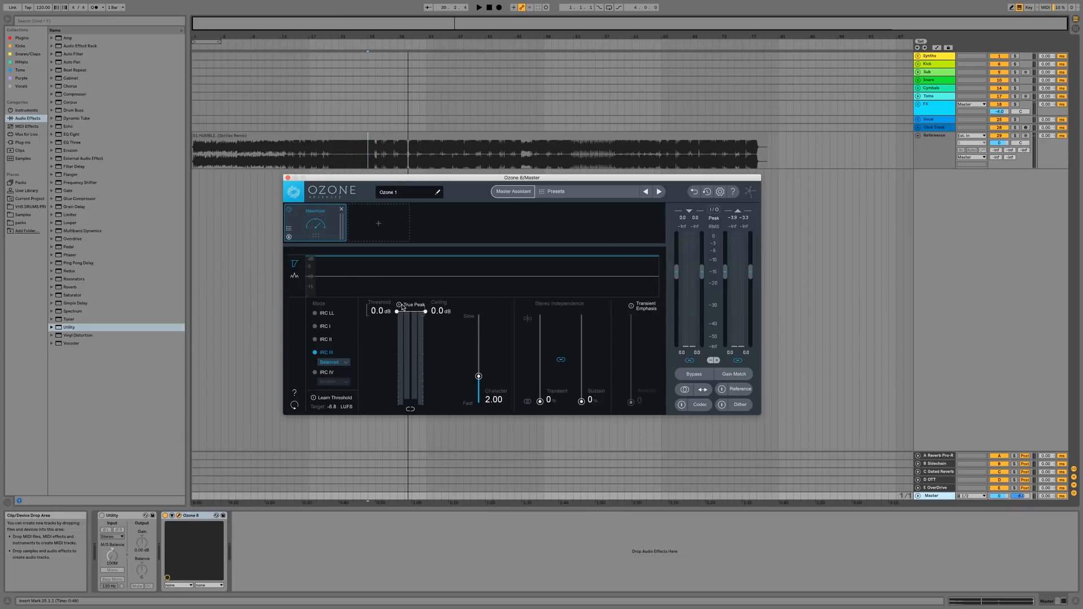
mouse_move(402, 307)
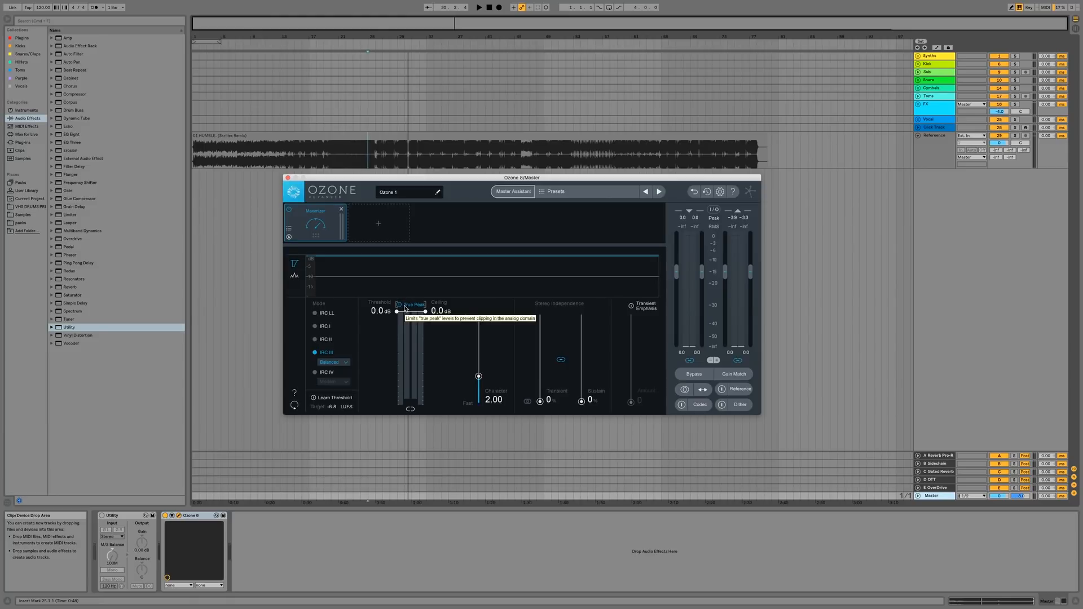
mouse_move(399, 314)
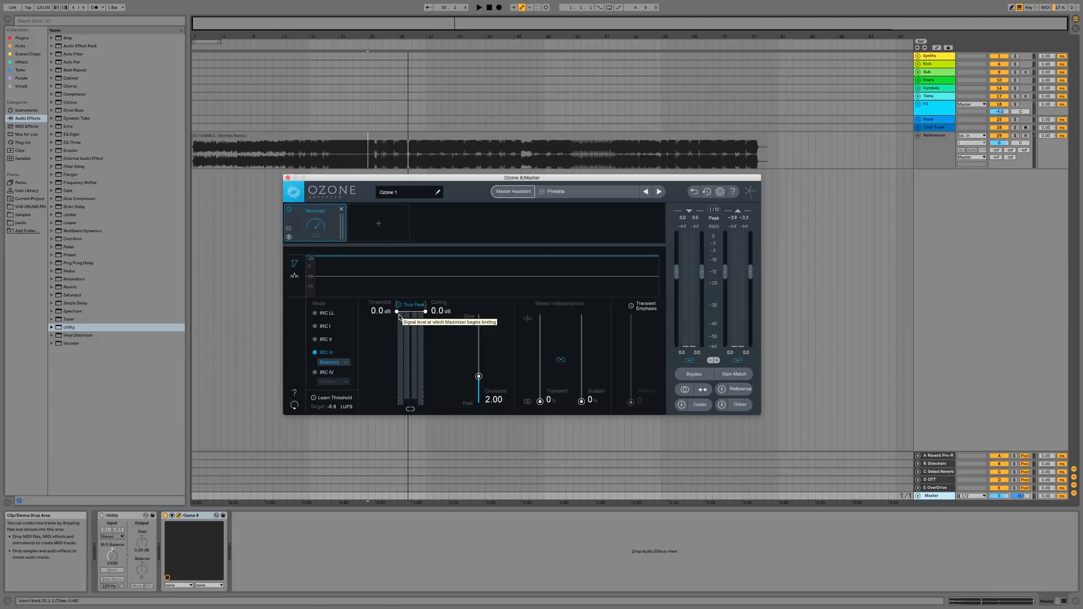
mouse_move(424, 311)
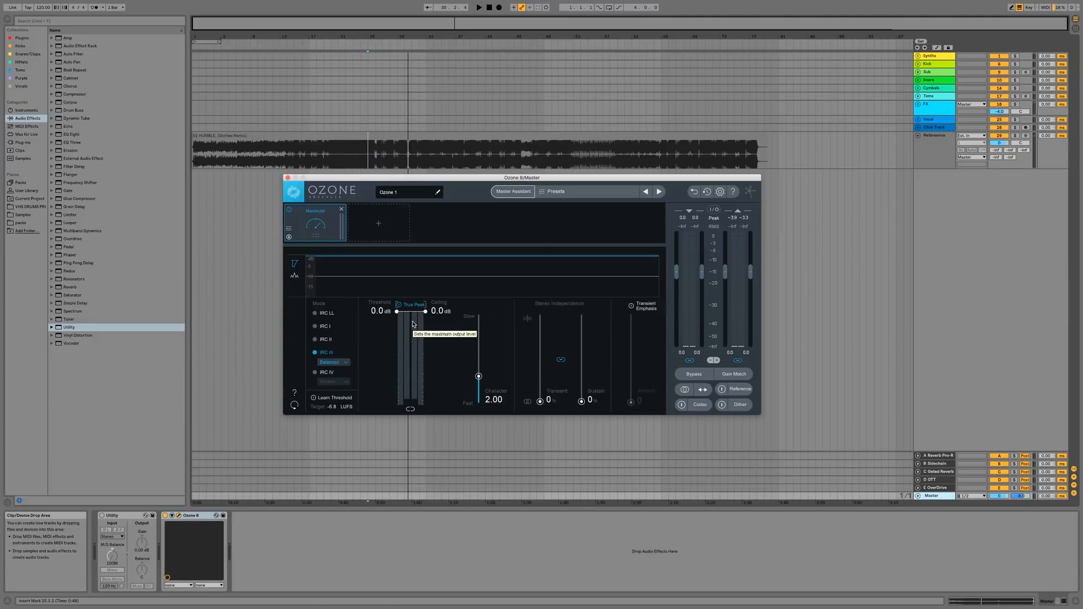